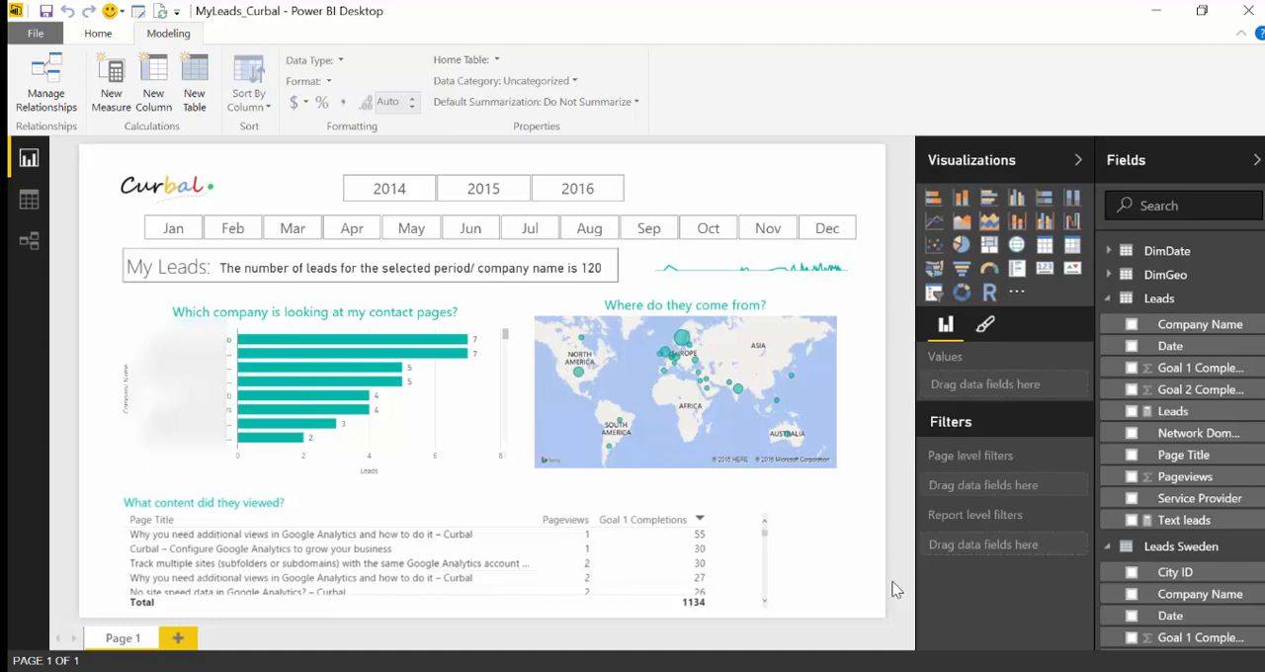
Step: Delete the Leads Sweden table, leaving DimDate, DimGeo and Leads in the model
{"action": "left_click", "coordinate": [1107, 546]}
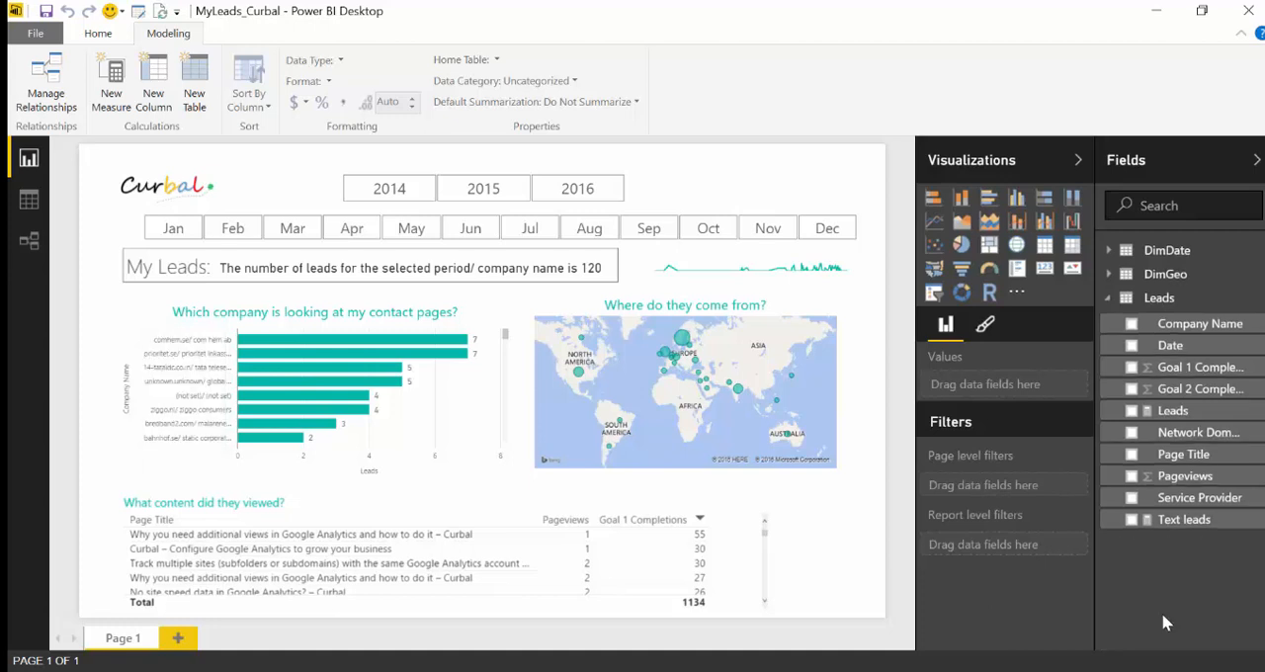
{"action": "mouse_move", "coordinate": [51, 197]}
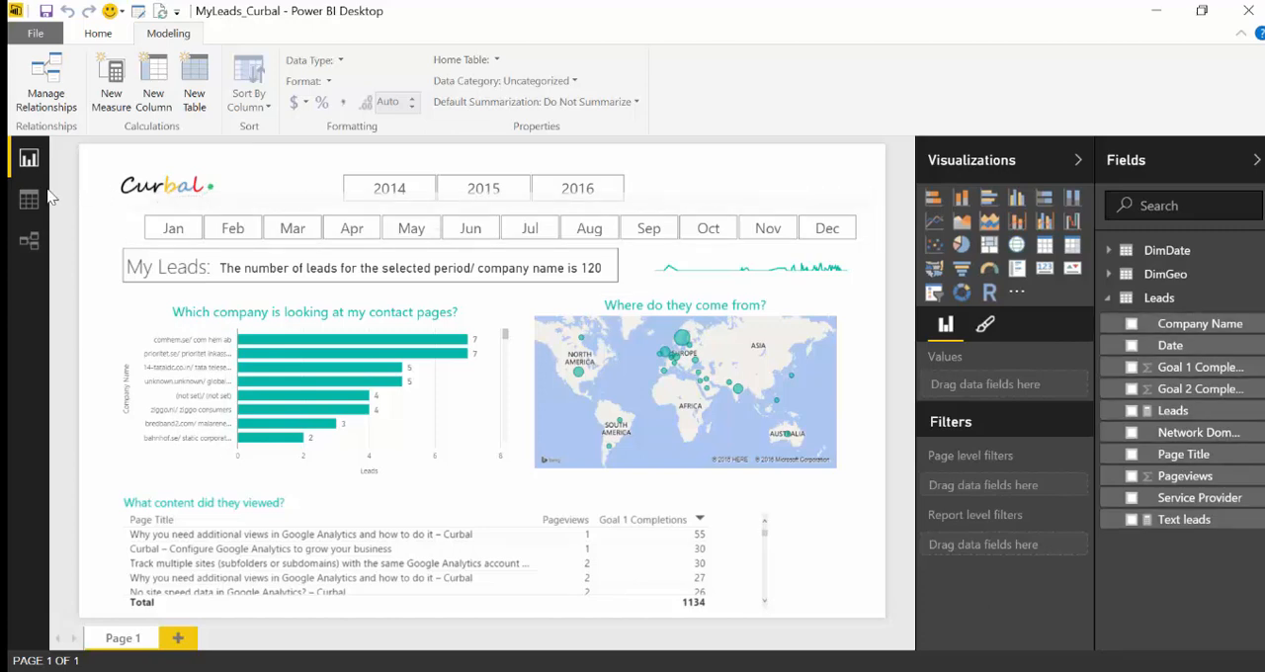
Step: Switch to Data view to show the Leads table's 21,116 rows
{"action": "left_click", "coordinate": [28, 198]}
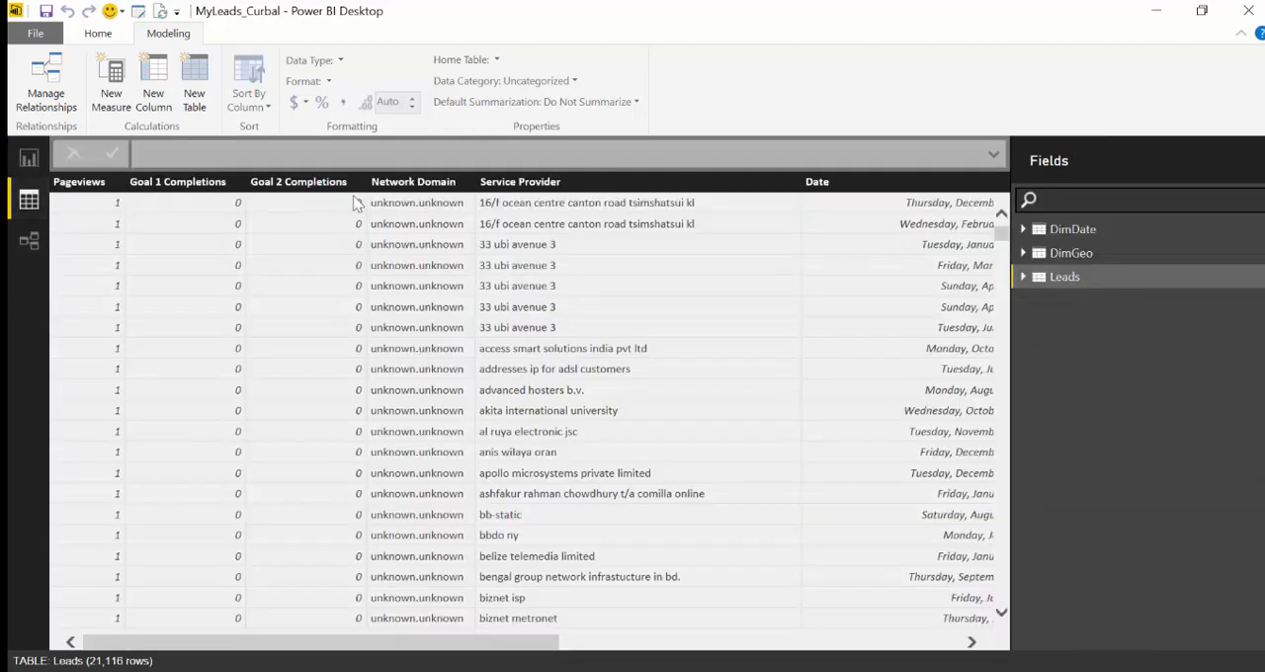
{"action": "mouse_move", "coordinate": [482, 548]}
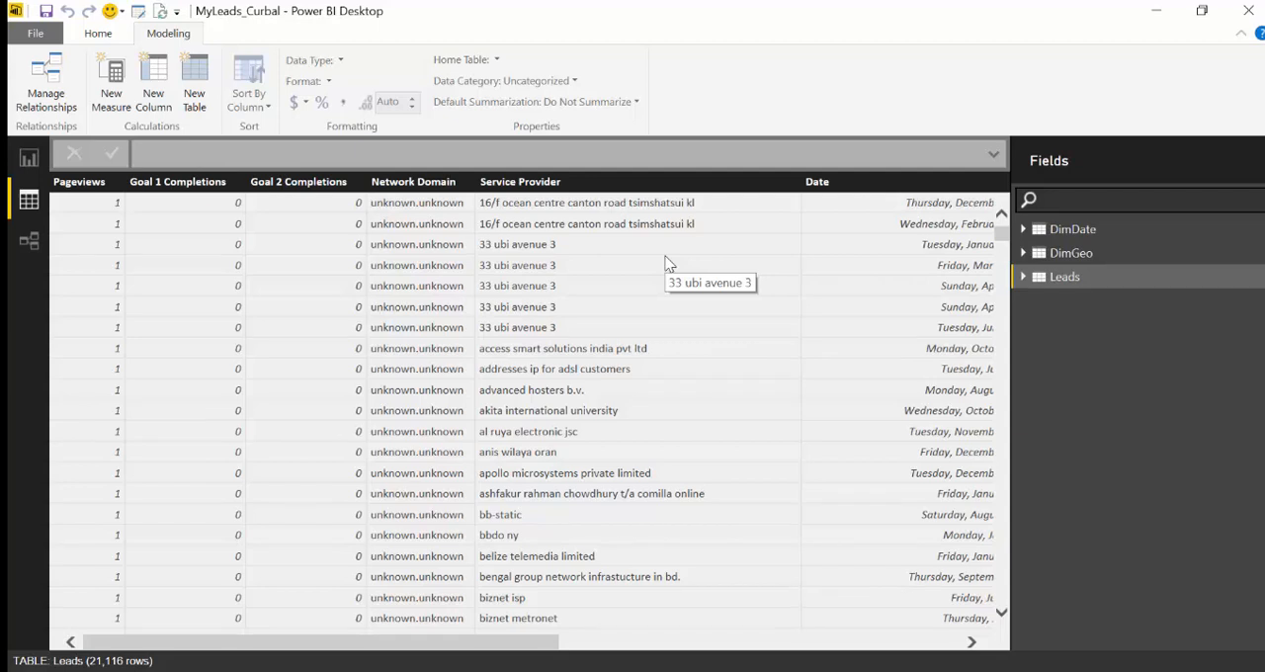
{"action": "mouse_move", "coordinate": [668, 265]}
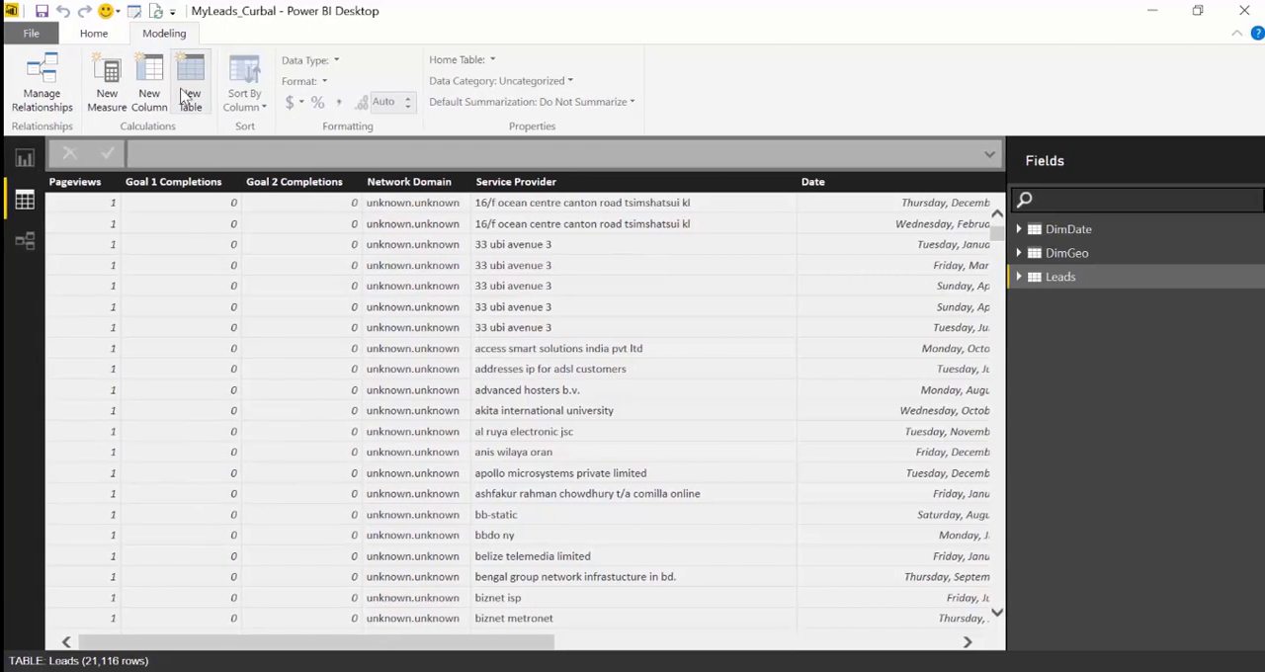
Step: Define new table Leads Sweden = FILTER(Leads, RELATED(DimGeo[Country])="Sweden")
{"action": "left_click", "coordinate": [190, 79]}
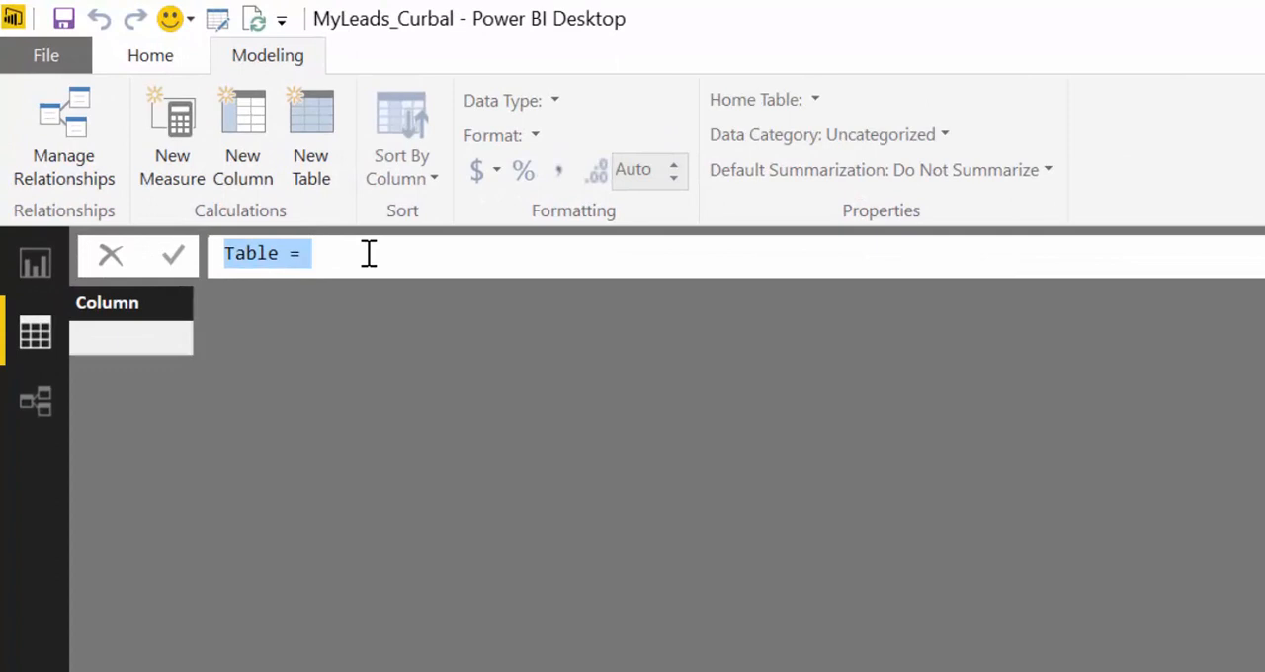
{"action": "type", "text": "Leads"}
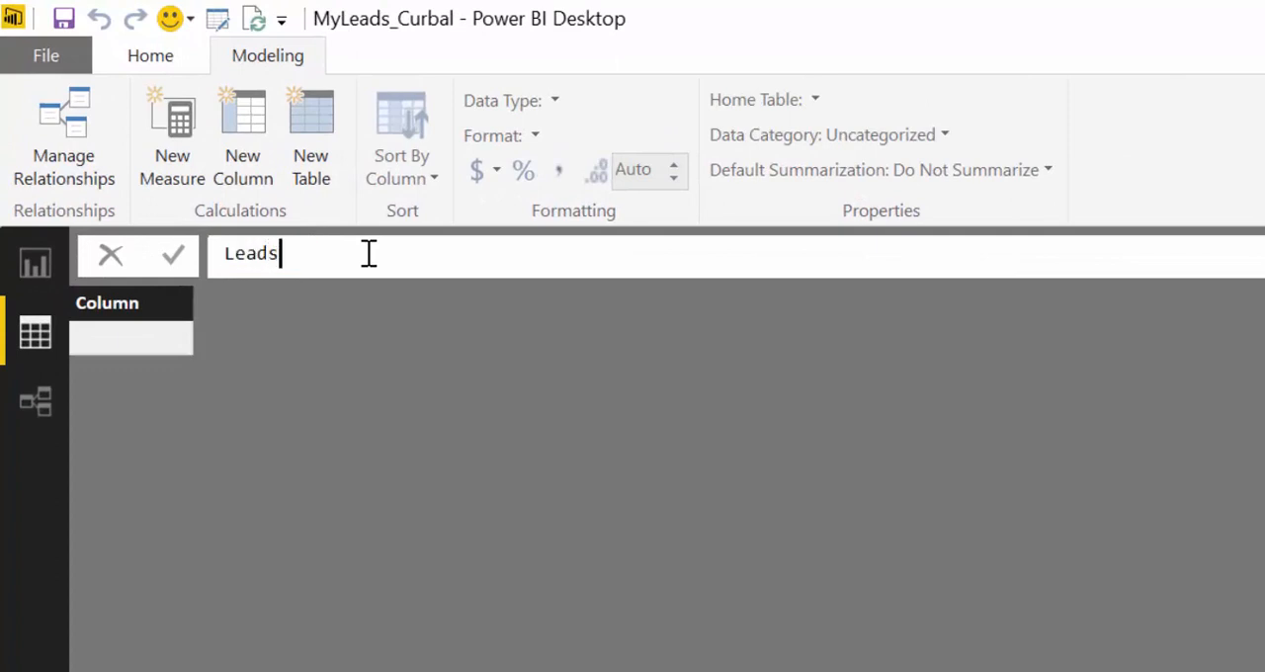
{"action": "type", "text": "Swede"}
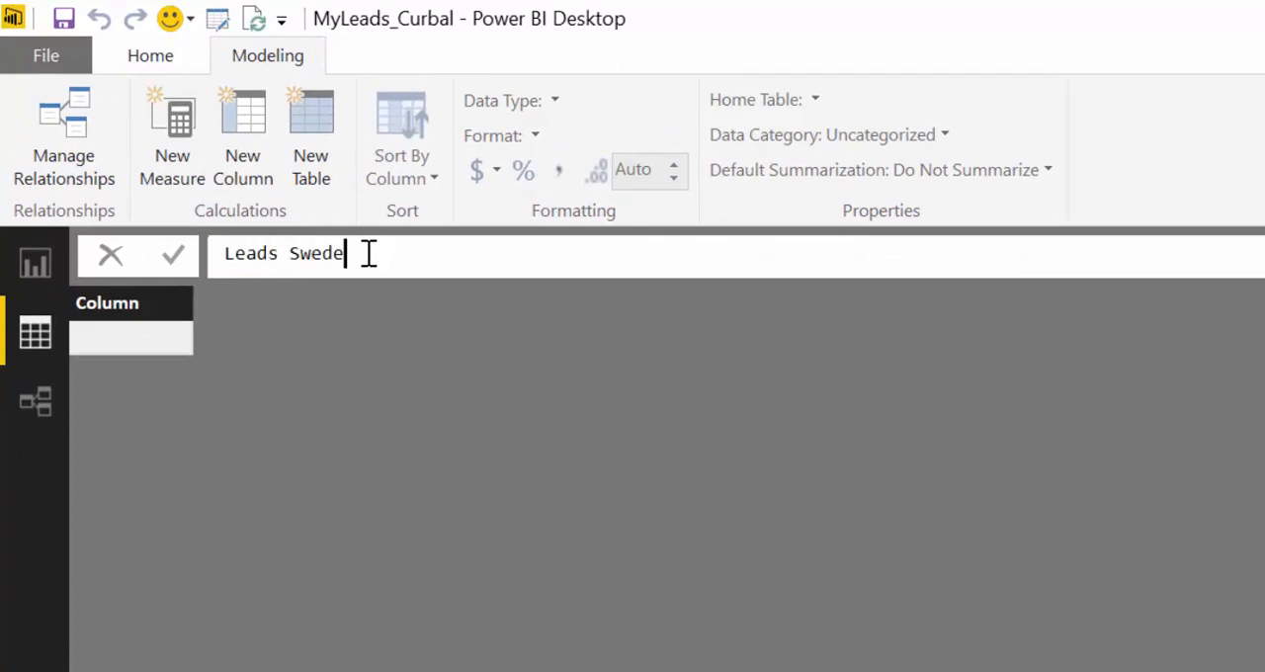
{"action": "type", "text": "n="}
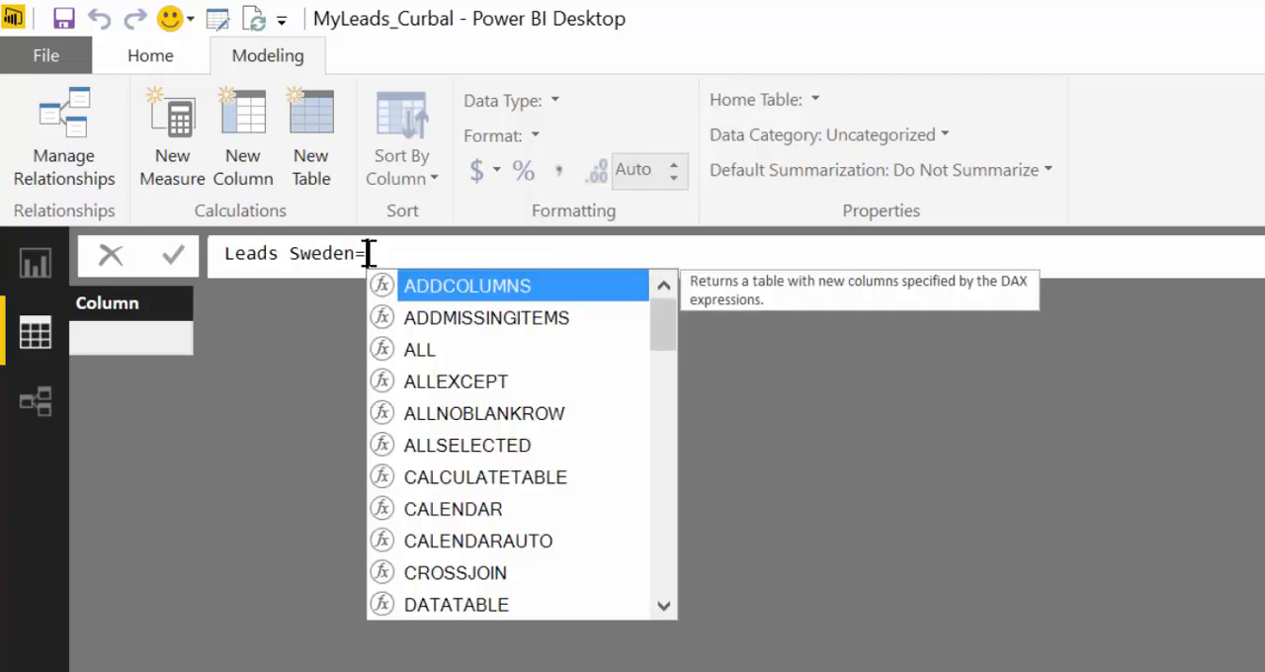
{"action": "type", "text": "Fi"}
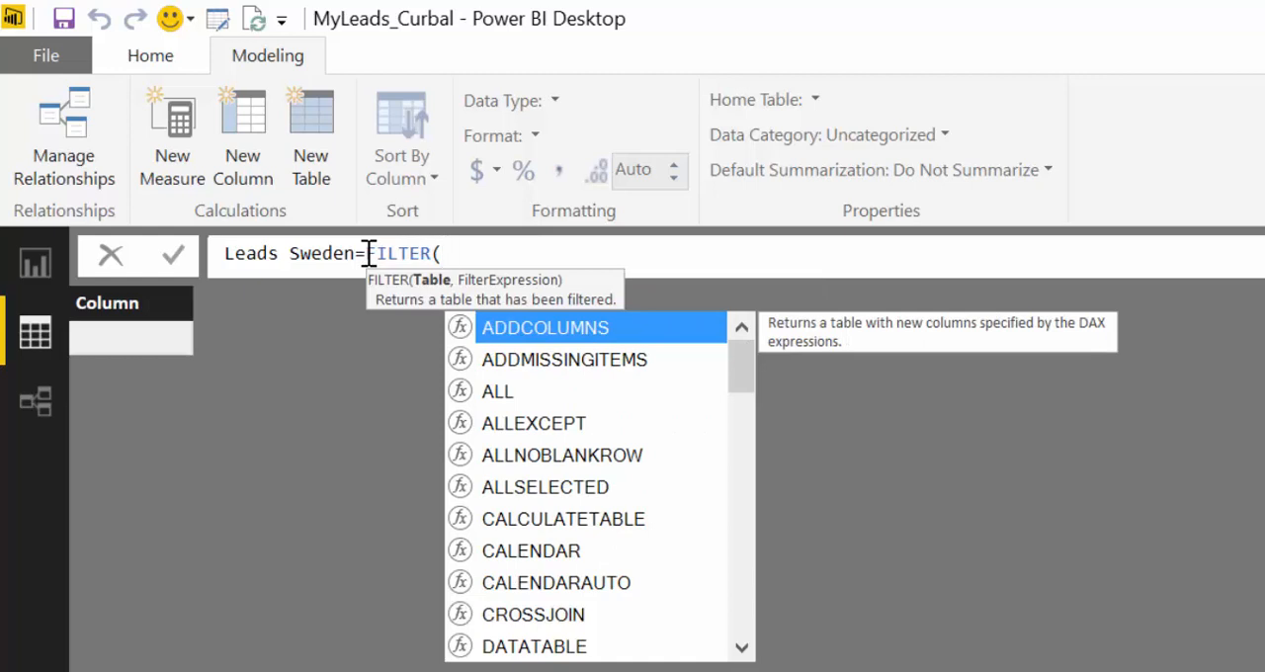
{"action": "type", "text": "le"}
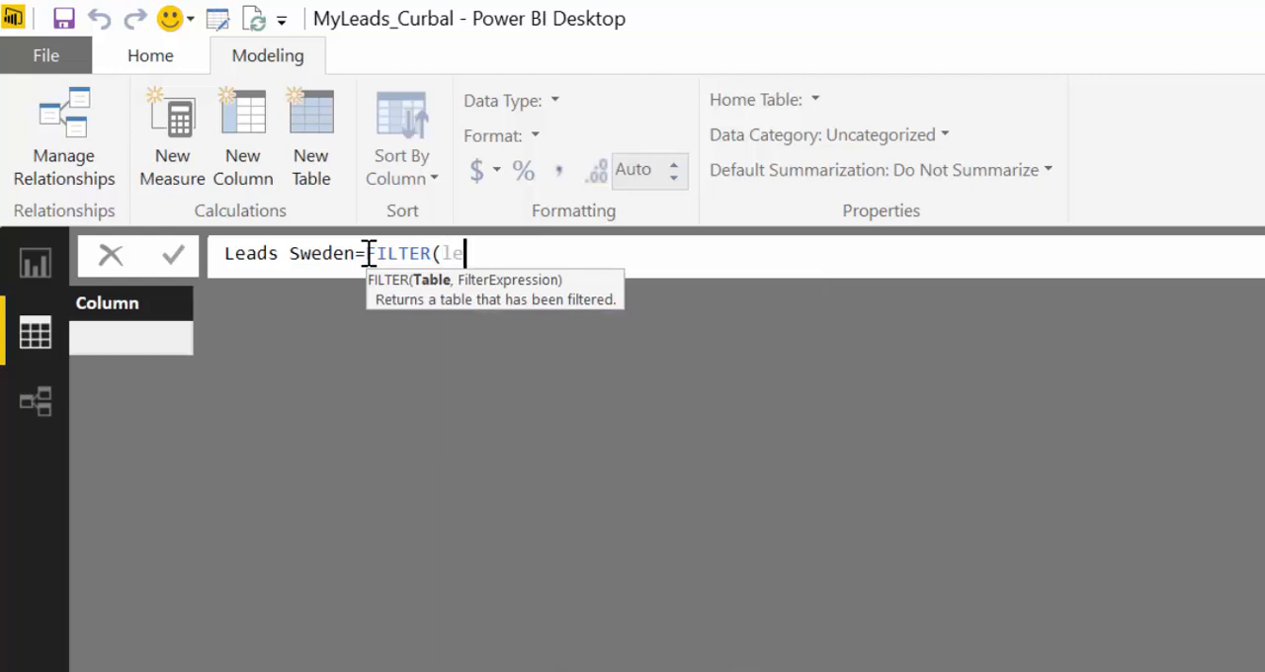
{"action": "type", "text": "Leads,"}
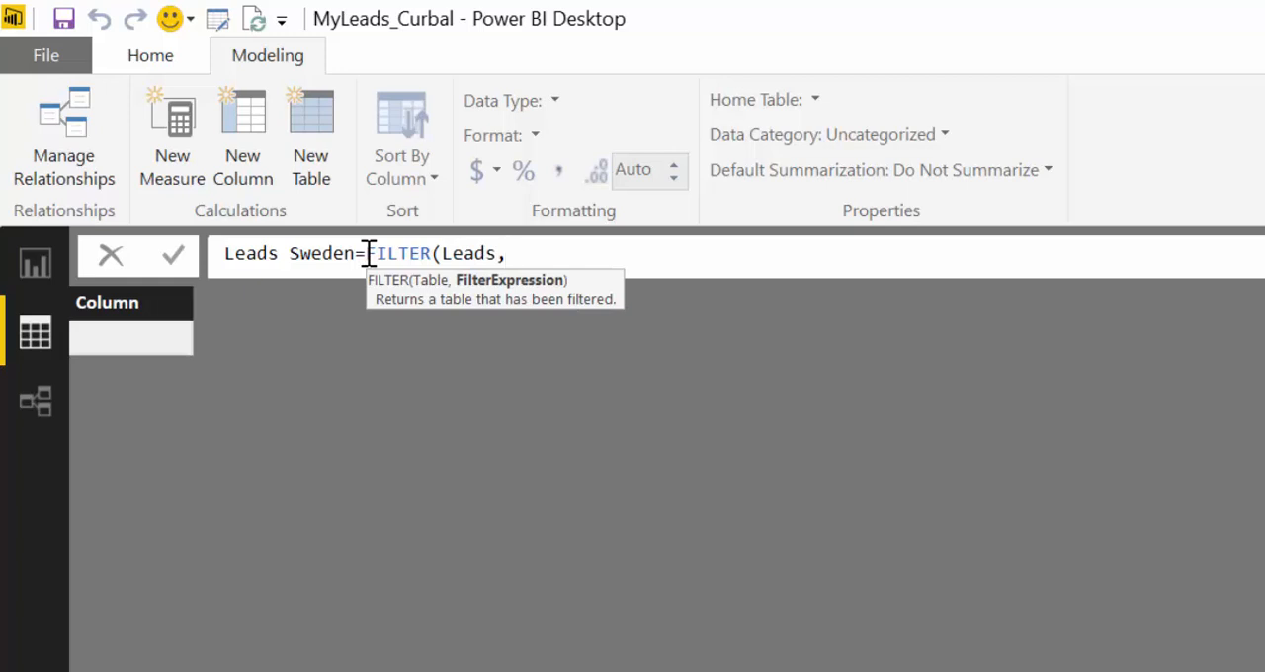
{"action": "type", "text": "rel"}
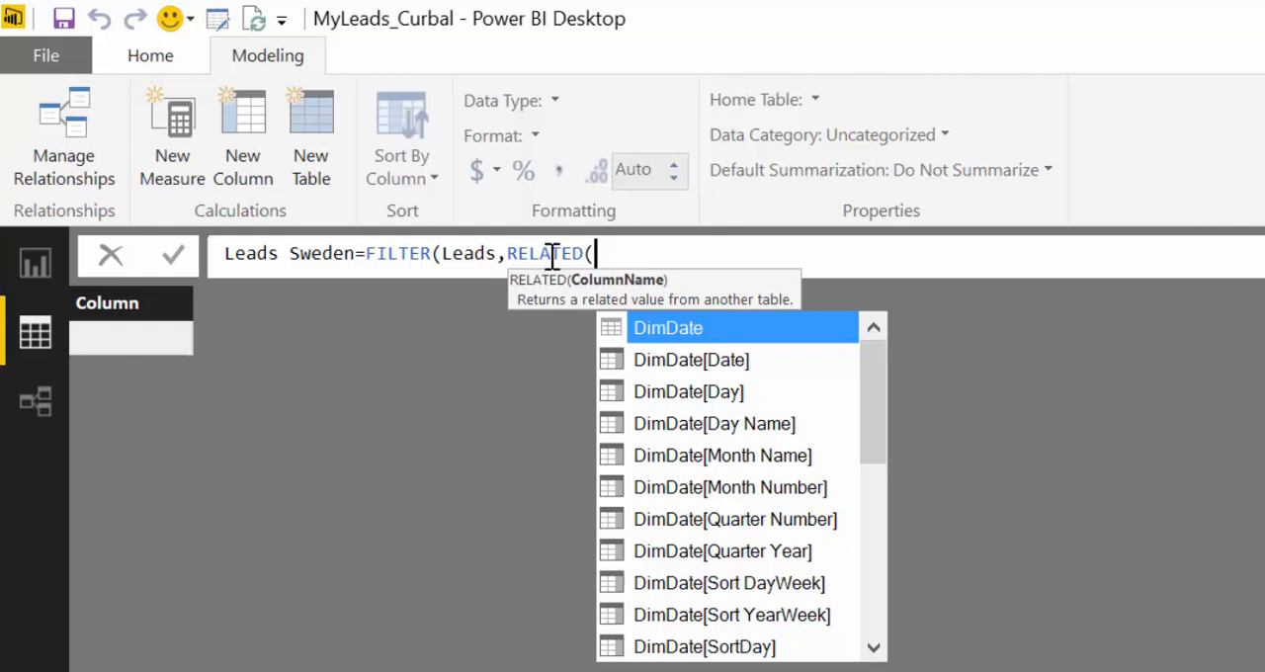
{"action": "mouse_move", "coordinate": [696, 284]}
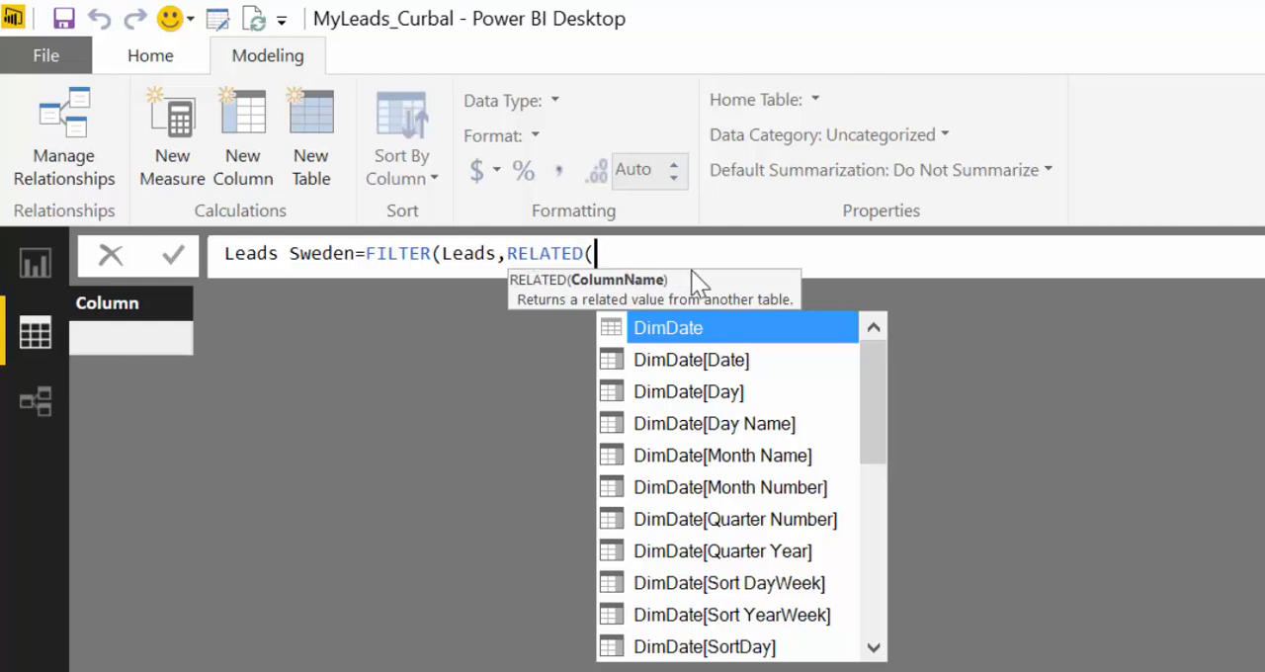
{"action": "type", "text": "DimGeo[Country]"}
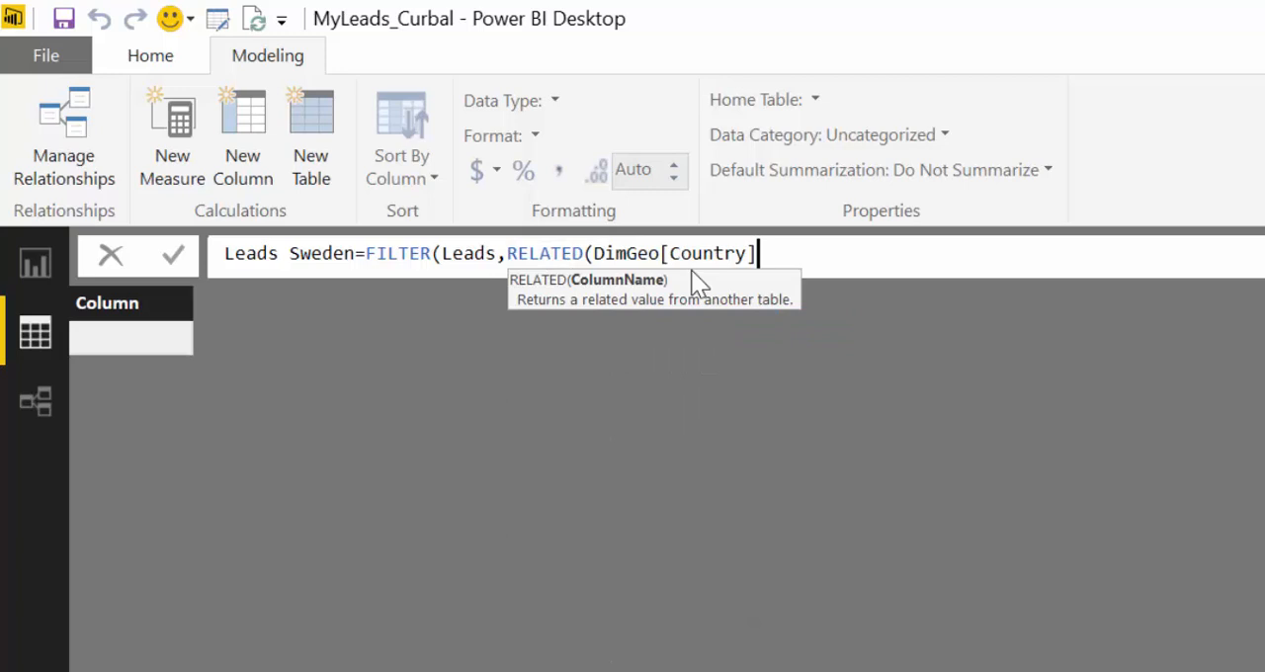
{"action": "type", "text": ")"}
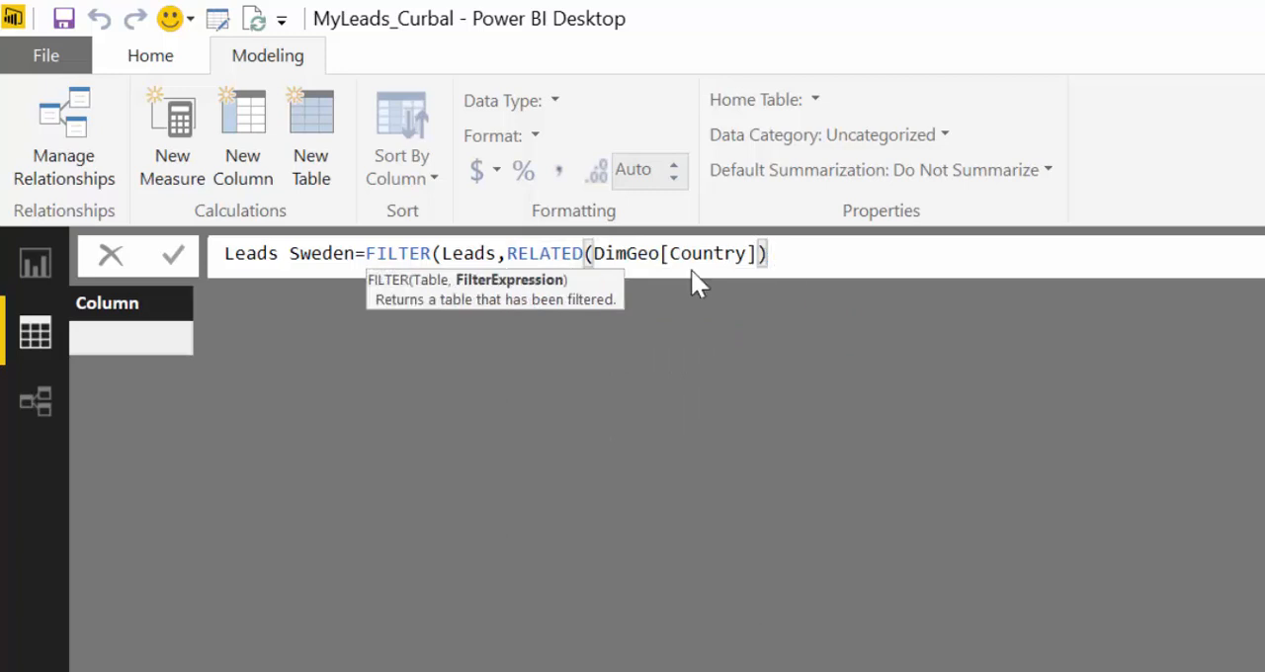
{"action": "type", "text": "=\""}
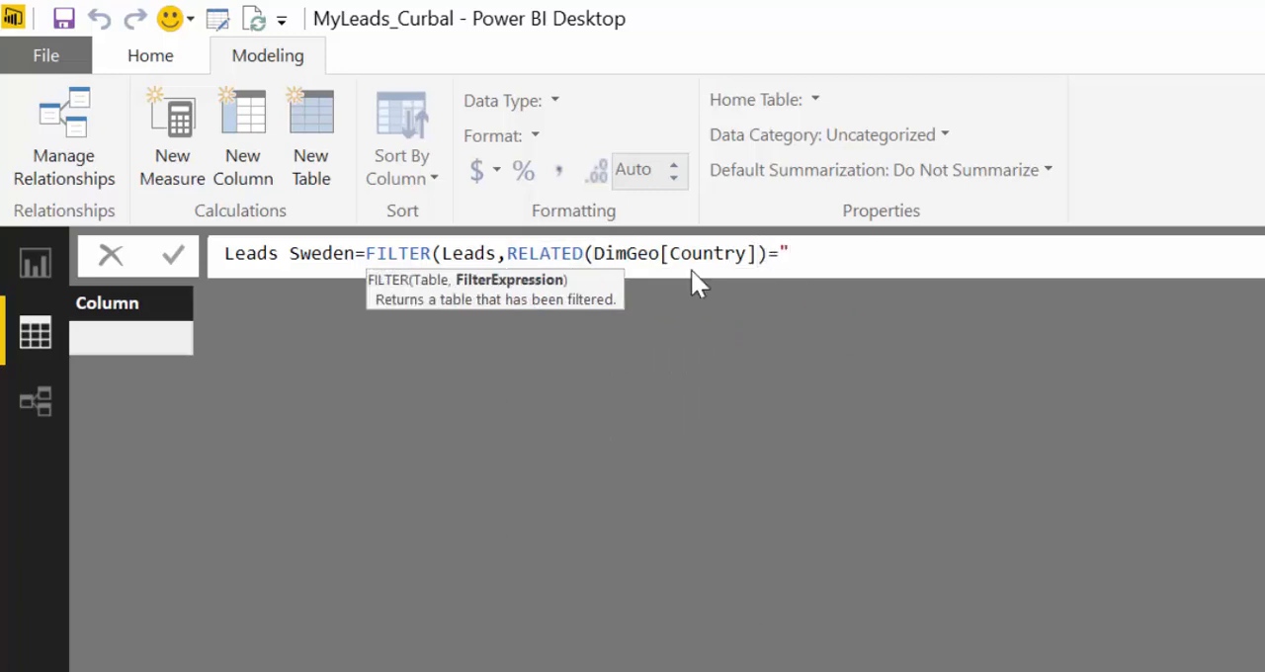
{"action": "type", "text": "Sweden"}
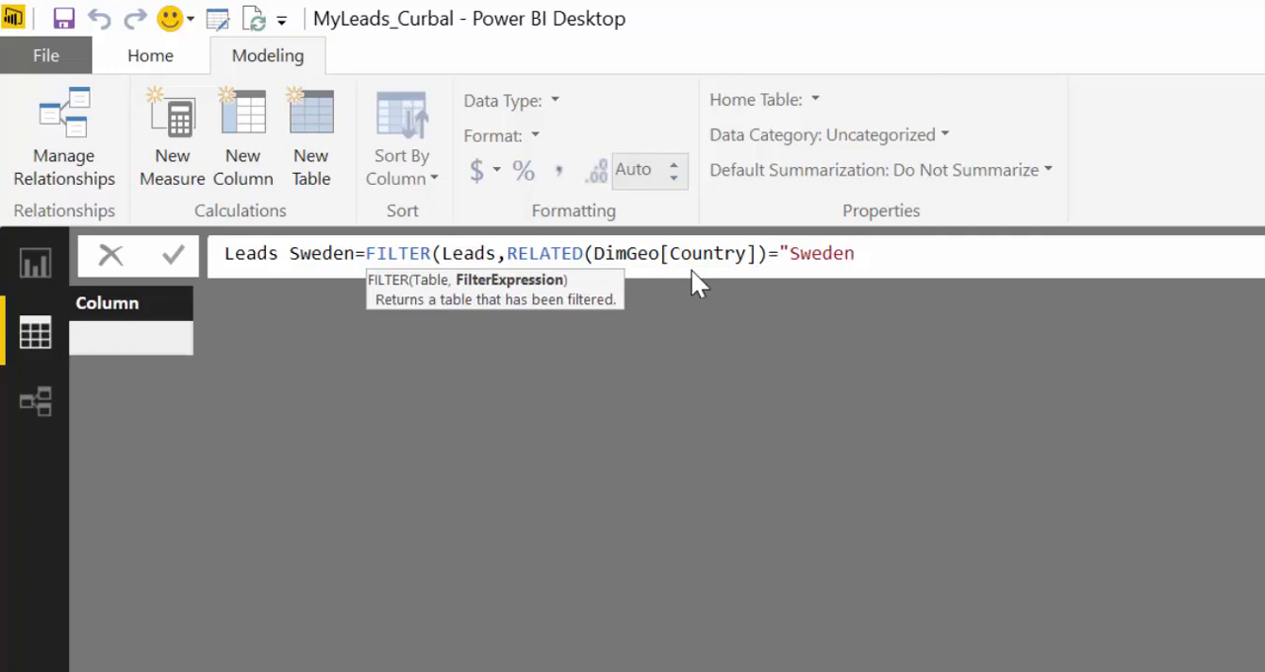
{"action": "type", "text": ")"}
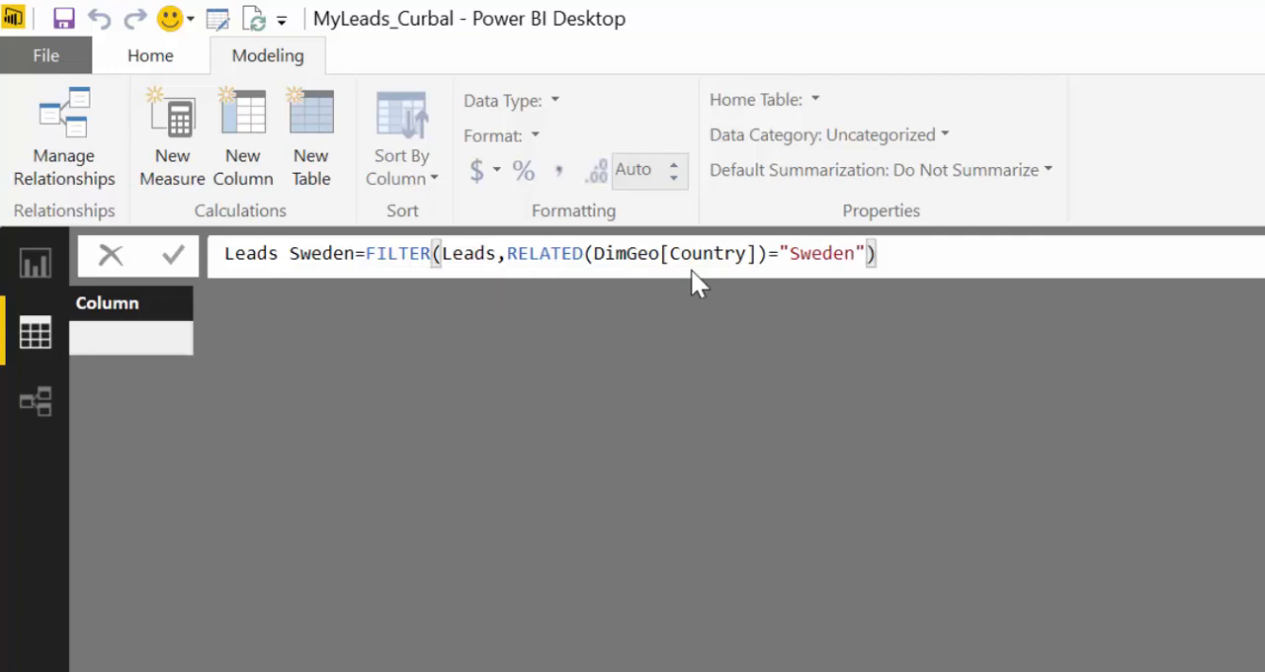
Step: Commit Leads Sweden (940 rows), inspect its City ID column, and begin a new column
{"action": "left_click", "coordinate": [170, 253]}
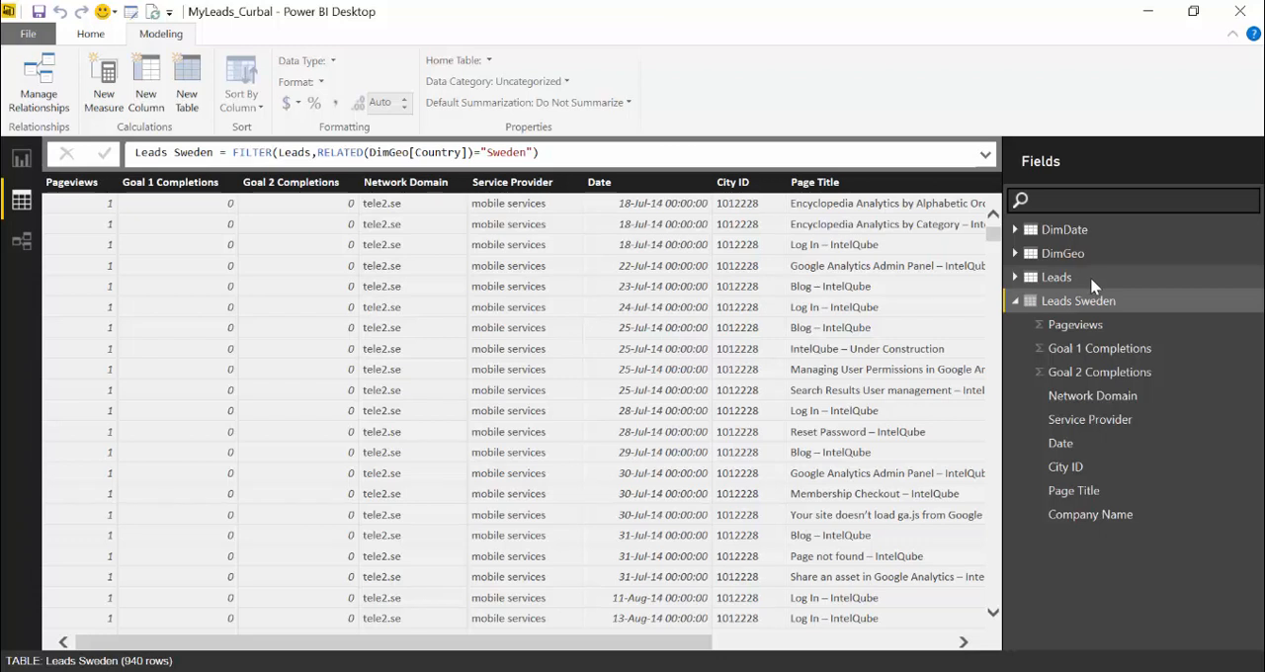
{"action": "mouse_move", "coordinate": [826, 261]}
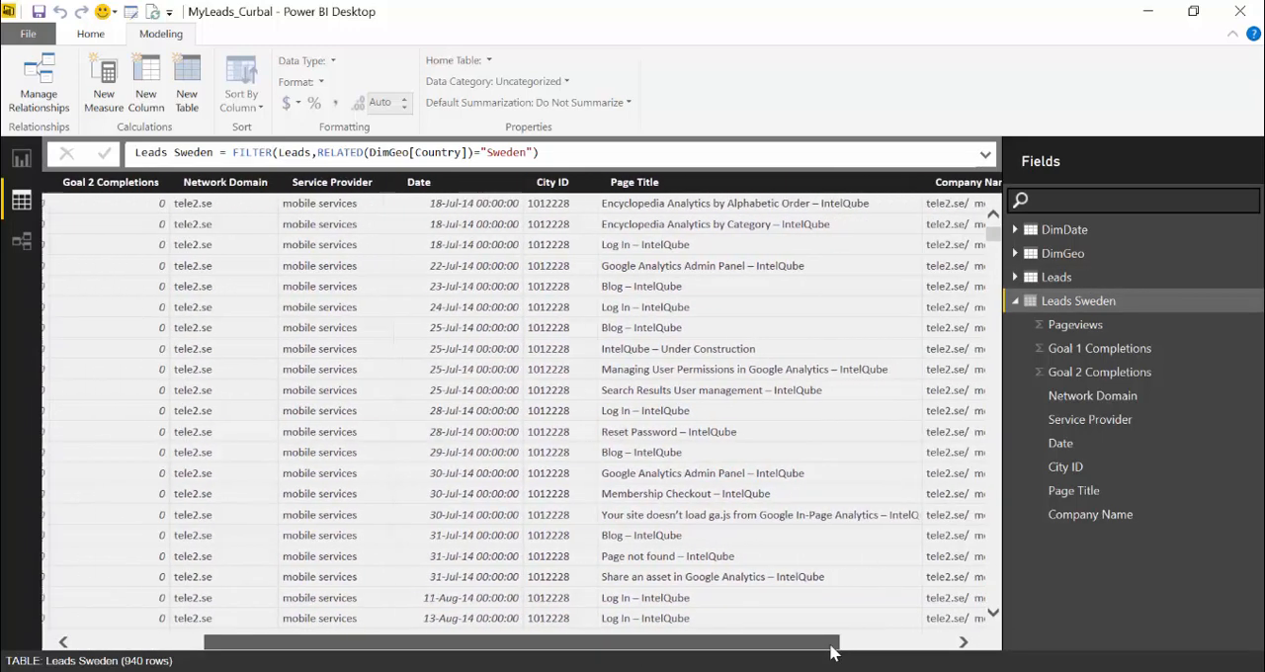
{"action": "left_click", "coordinate": [533, 181]}
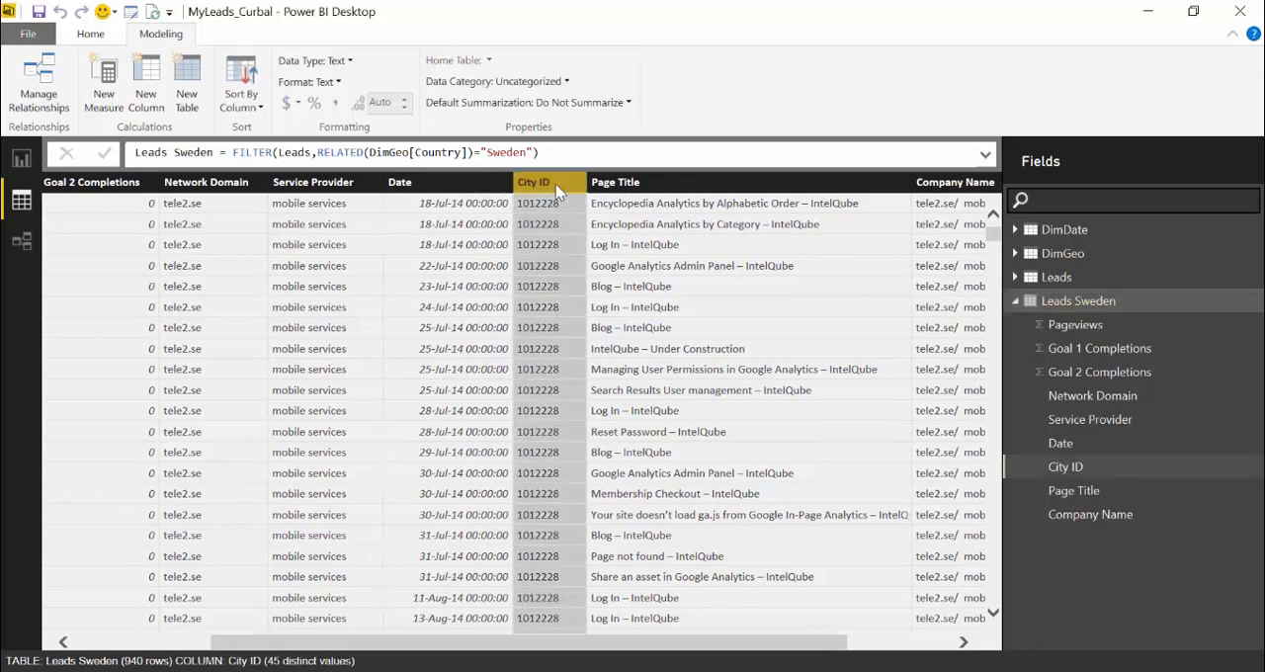
{"action": "left_click", "coordinate": [1065, 466]}
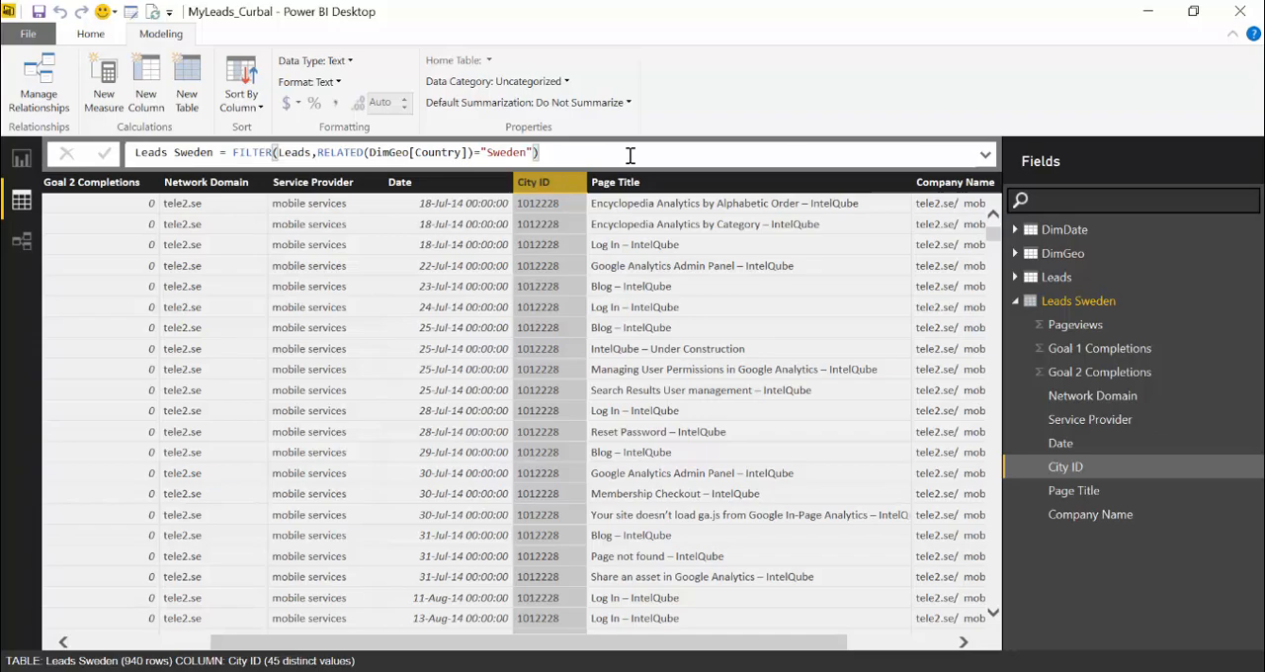
{"action": "mouse_move", "coordinate": [147, 81]}
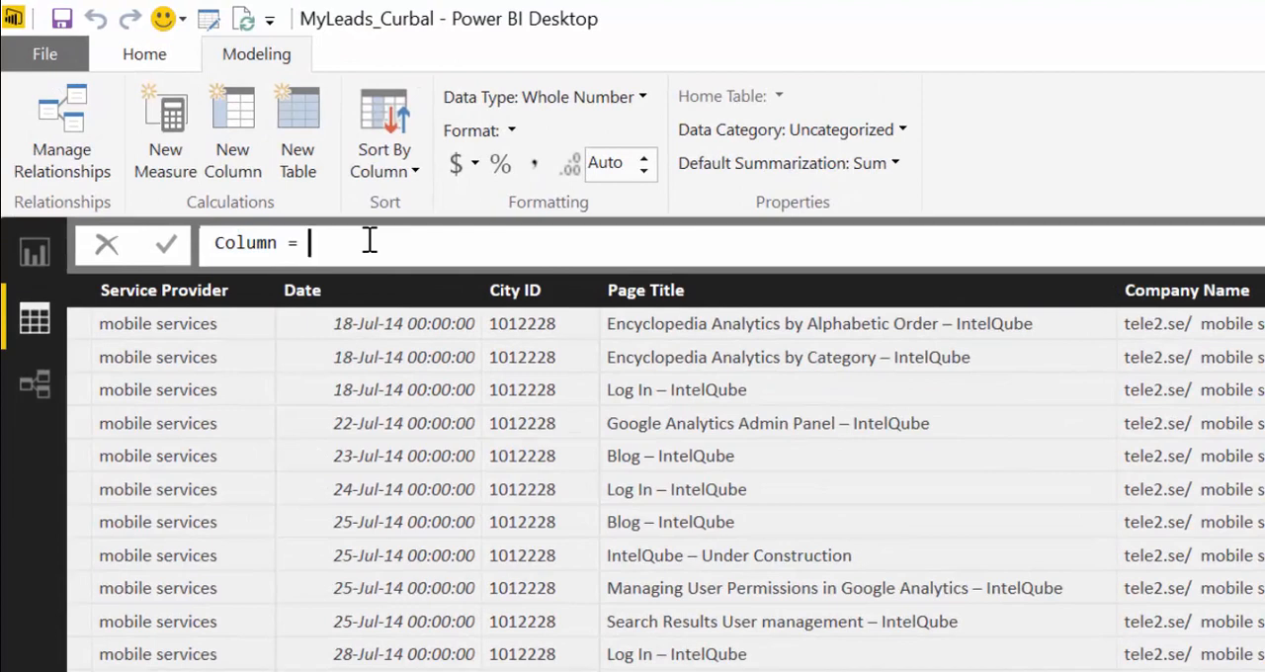
Step: Enter Column = RELATED(dim, which errors since 'dim' cannot be resolved
{"action": "type", "text": "rel"}
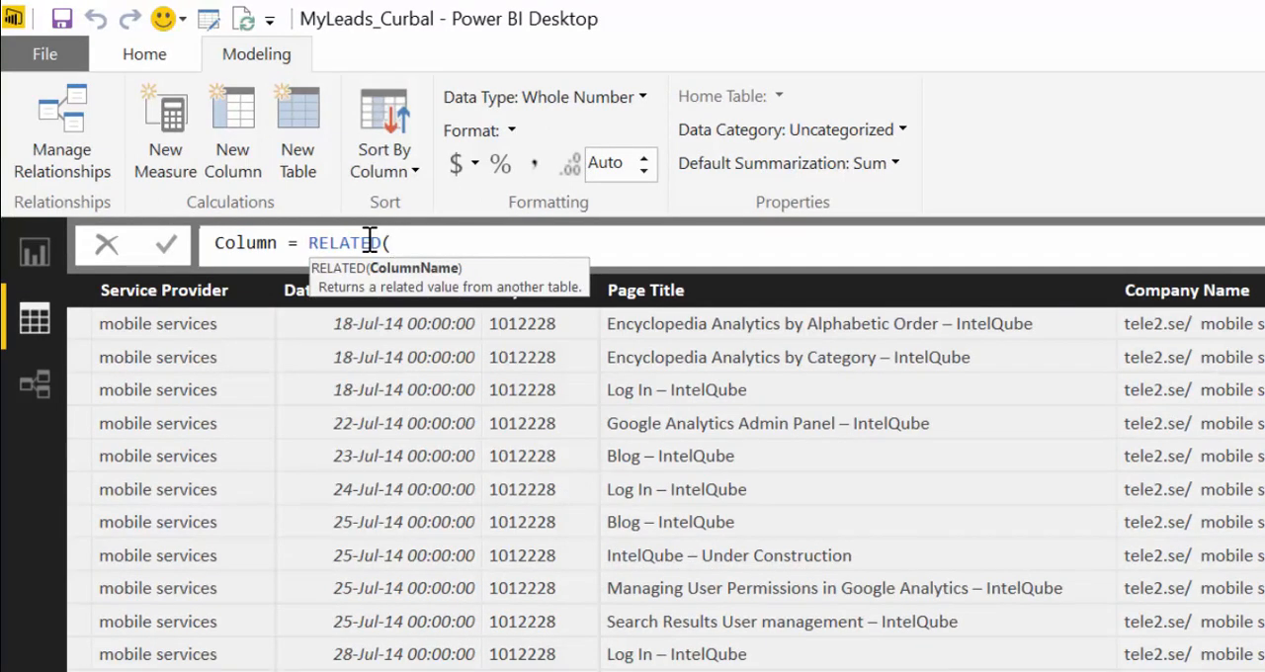
{"action": "type", "text": "dim"}
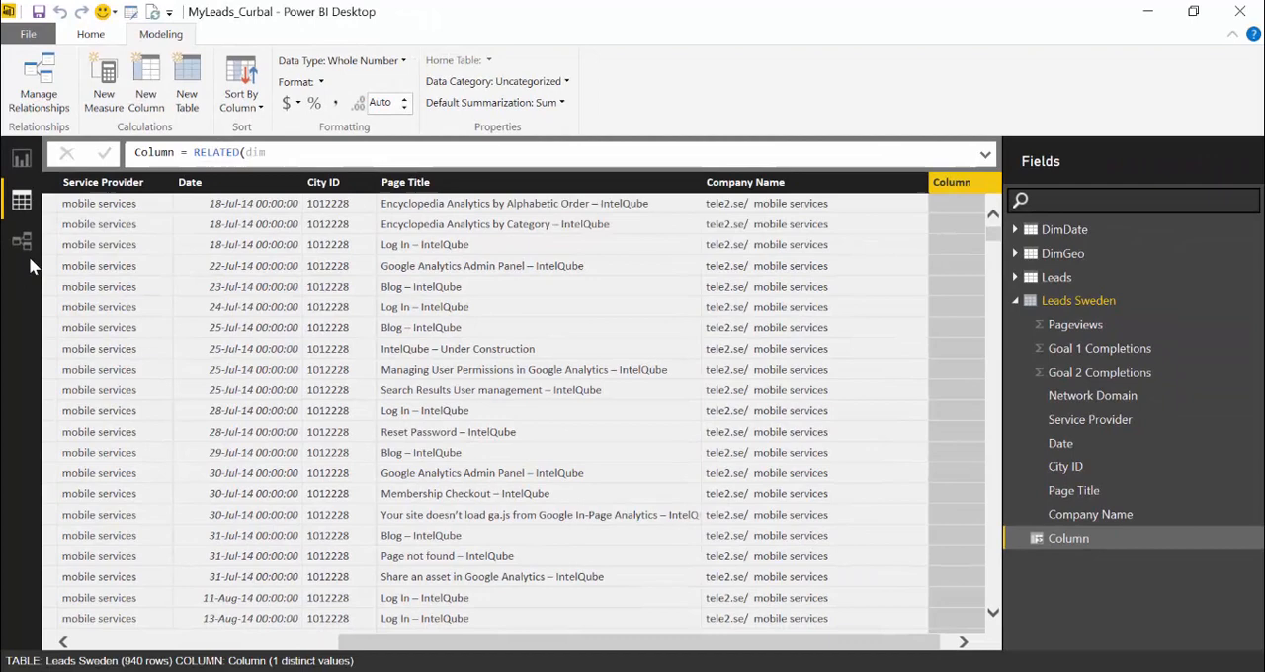
{"action": "left_click", "coordinate": [87, 152]}
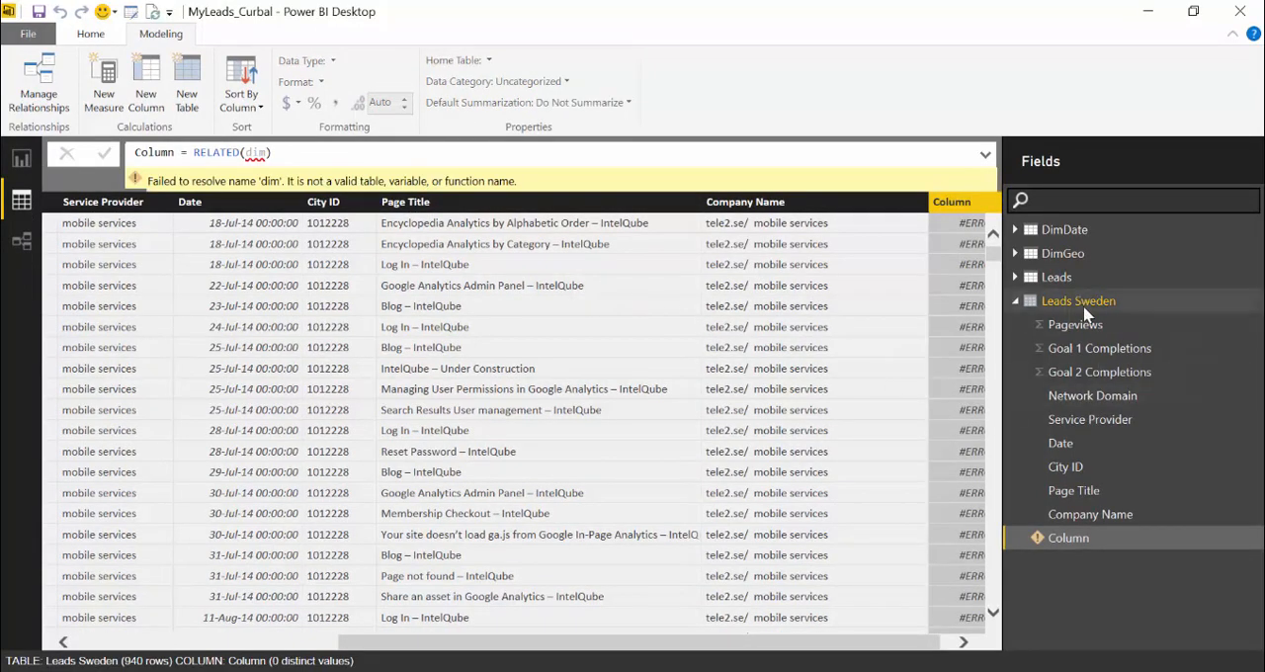
{"action": "mouse_move", "coordinate": [22, 247]}
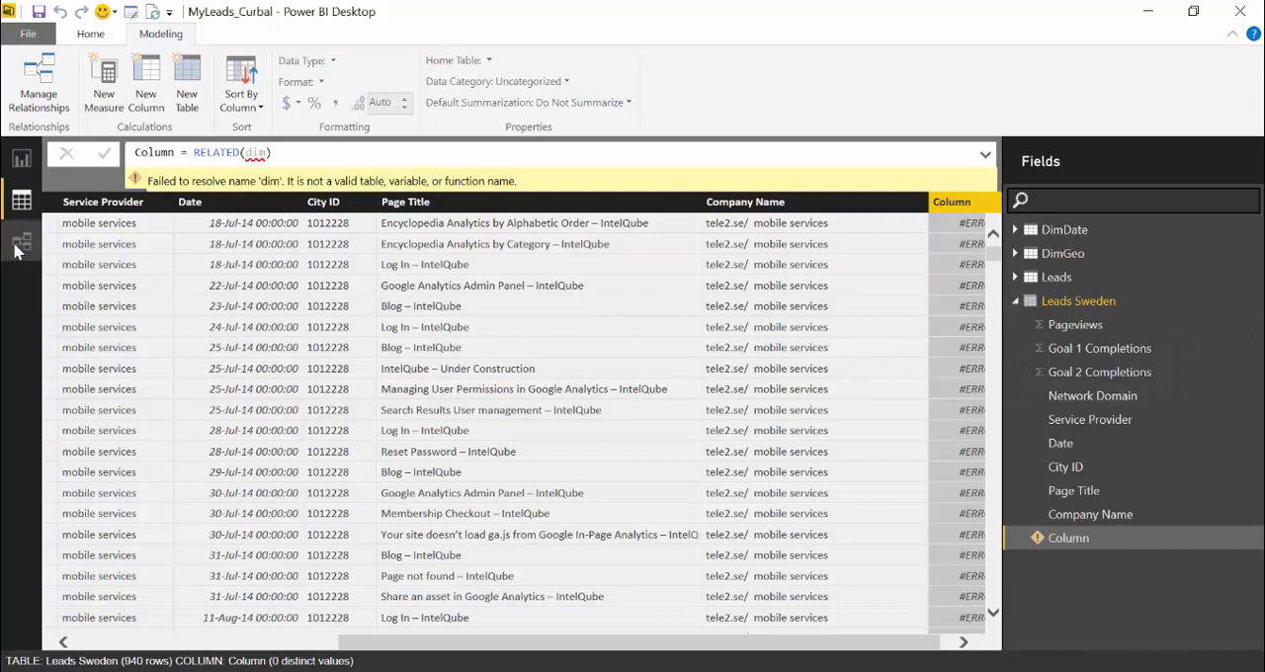
{"action": "left_click", "coordinate": [19, 241]}
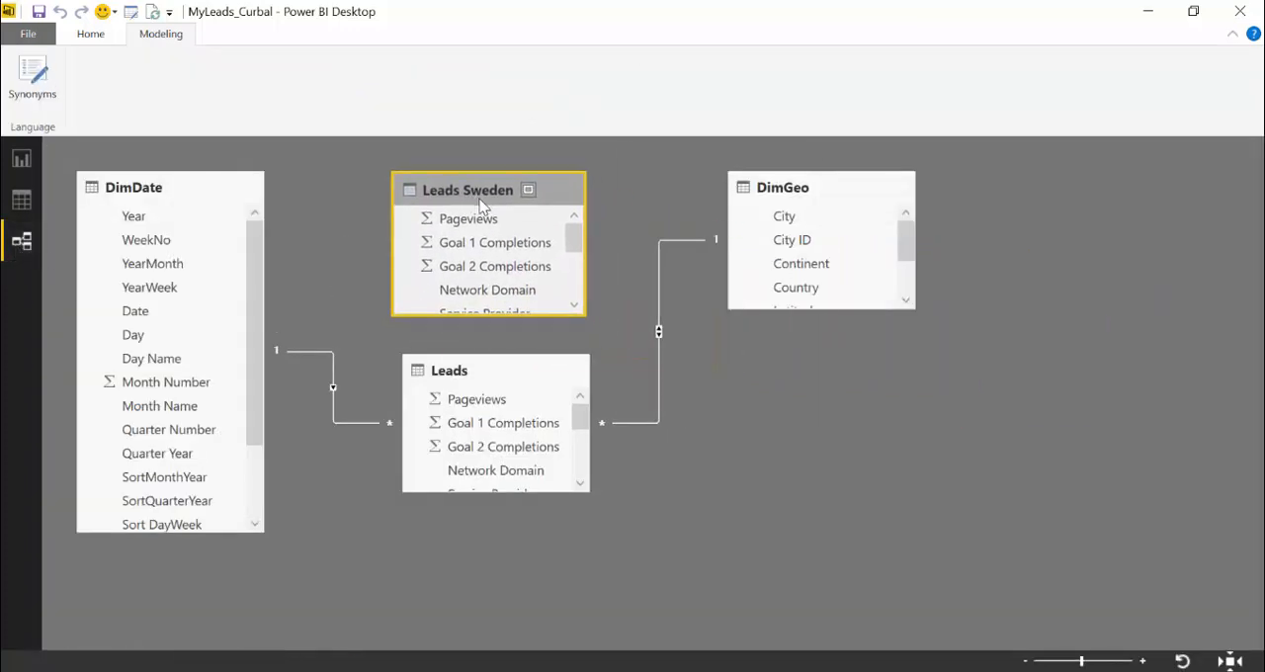
{"action": "scroll", "scroll_direction": "down", "scroll_amount": 3}
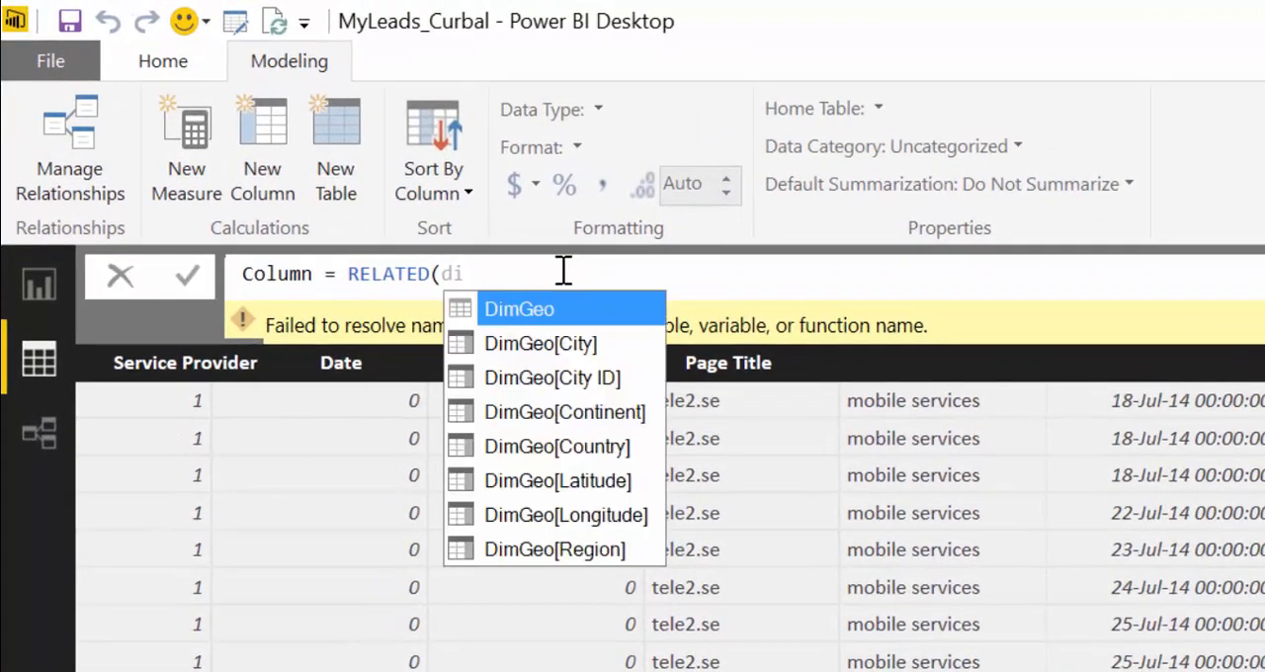
Step: Complete the column as RELATED(DimGeo[Country]) so each row shows Sweden
{"action": "left_click", "coordinate": [556, 447]}
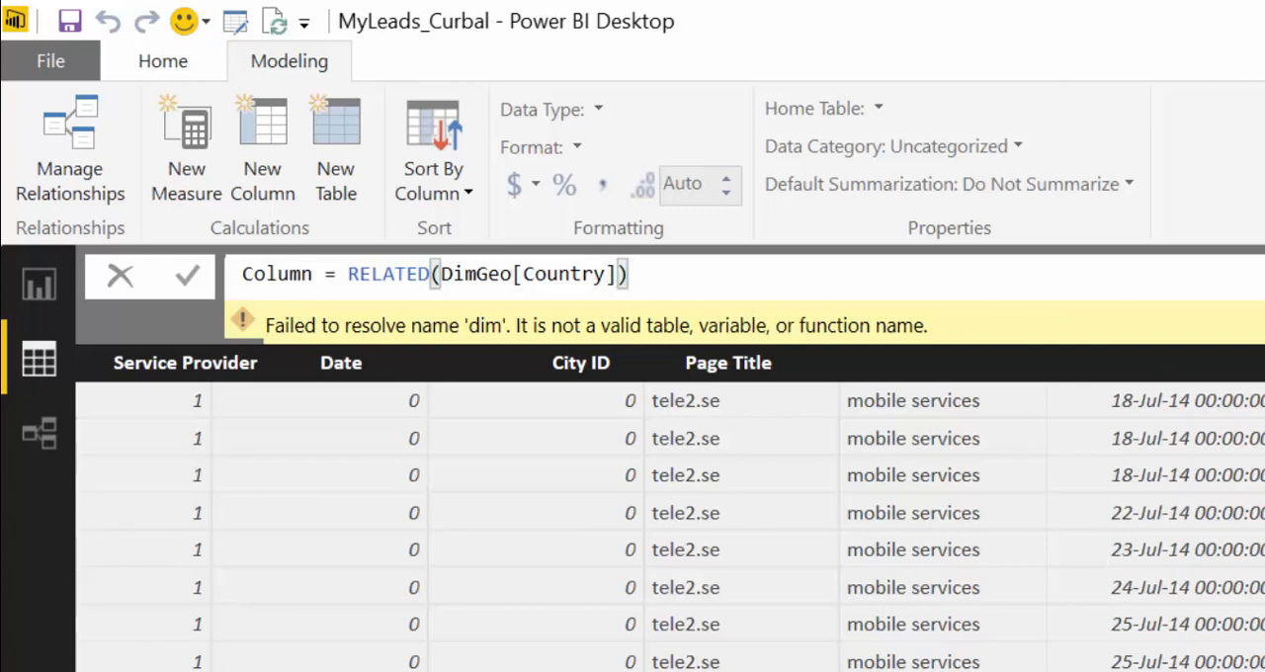
{"action": "scroll", "scroll_direction": "right", "scroll_amount": 3}
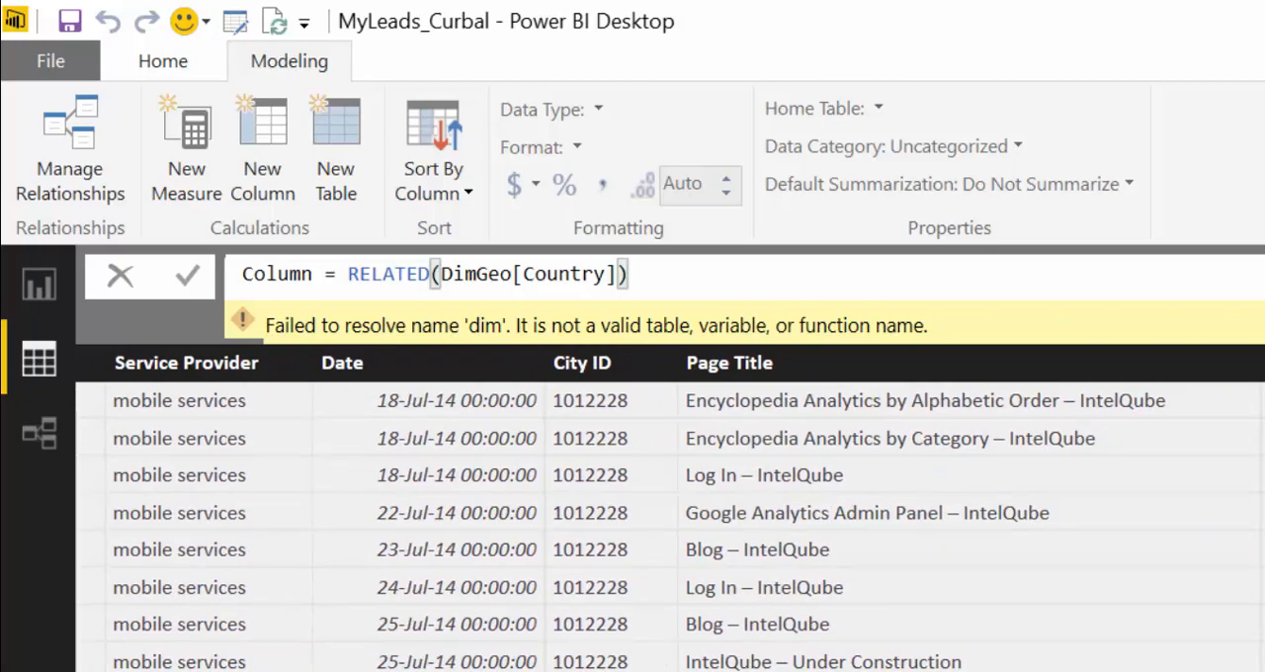
{"action": "mouse_move", "coordinate": [727, 281]}
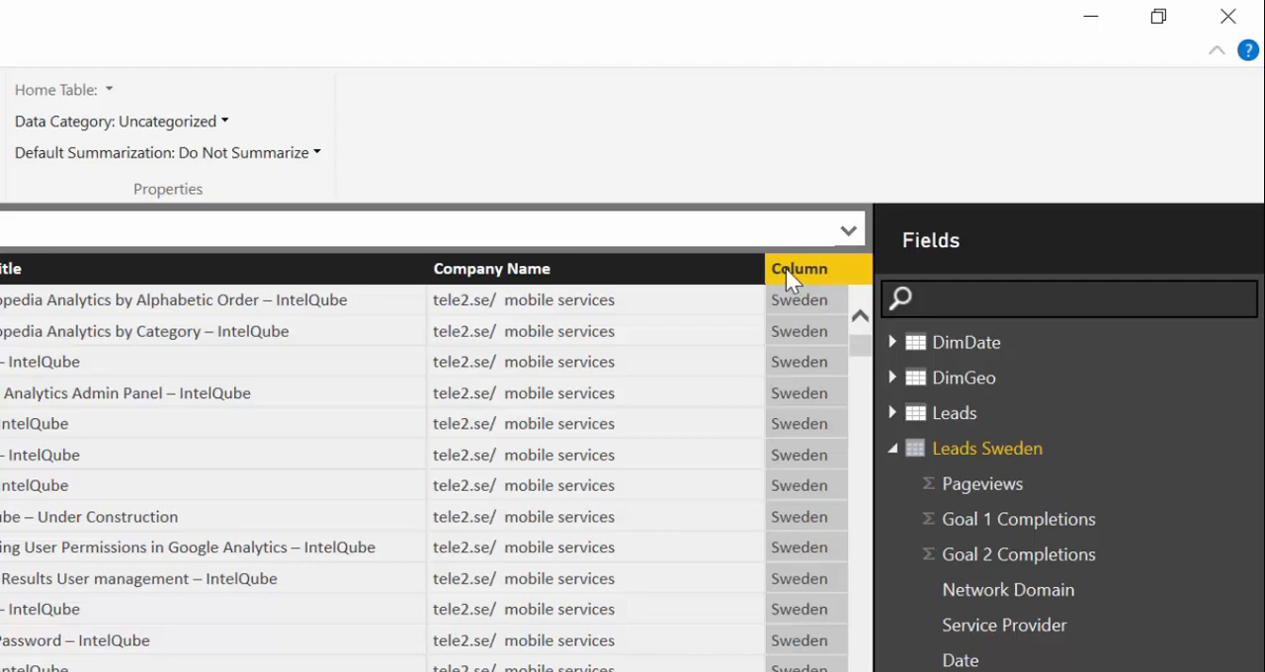
Step: Delete the country check column from Leads Sweden, keeping its 940 rows
{"action": "right_click", "coordinate": [799, 269]}
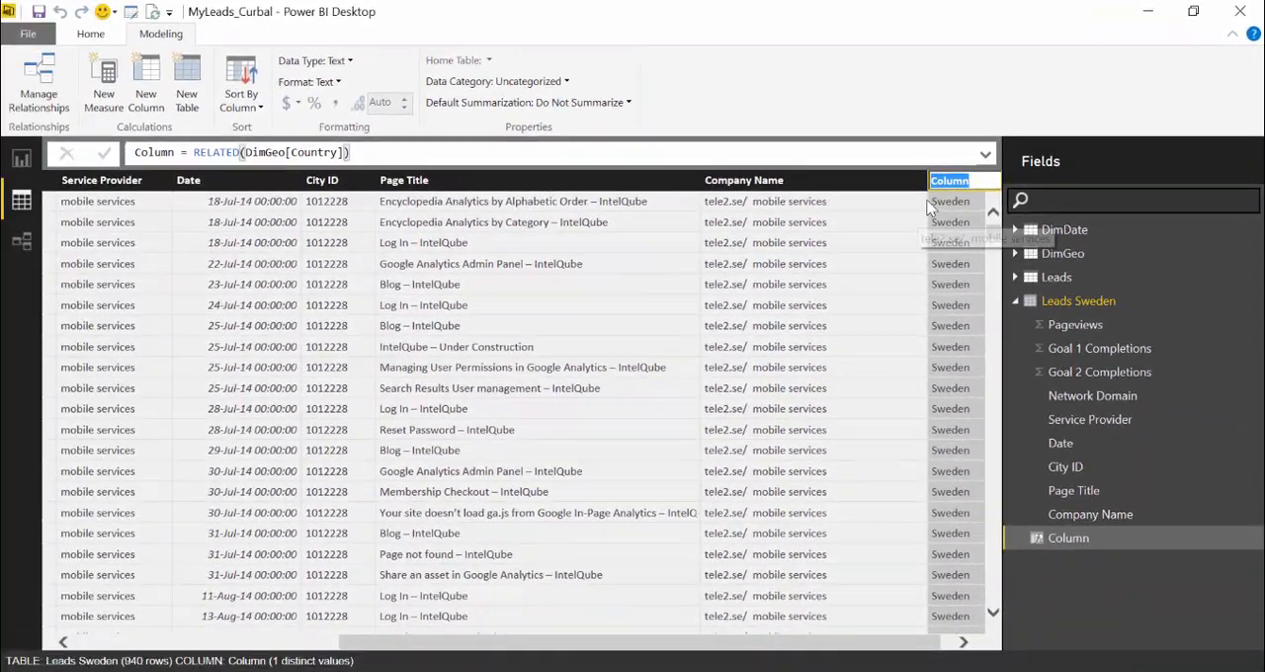
{"action": "right_click", "coordinate": [958, 180]}
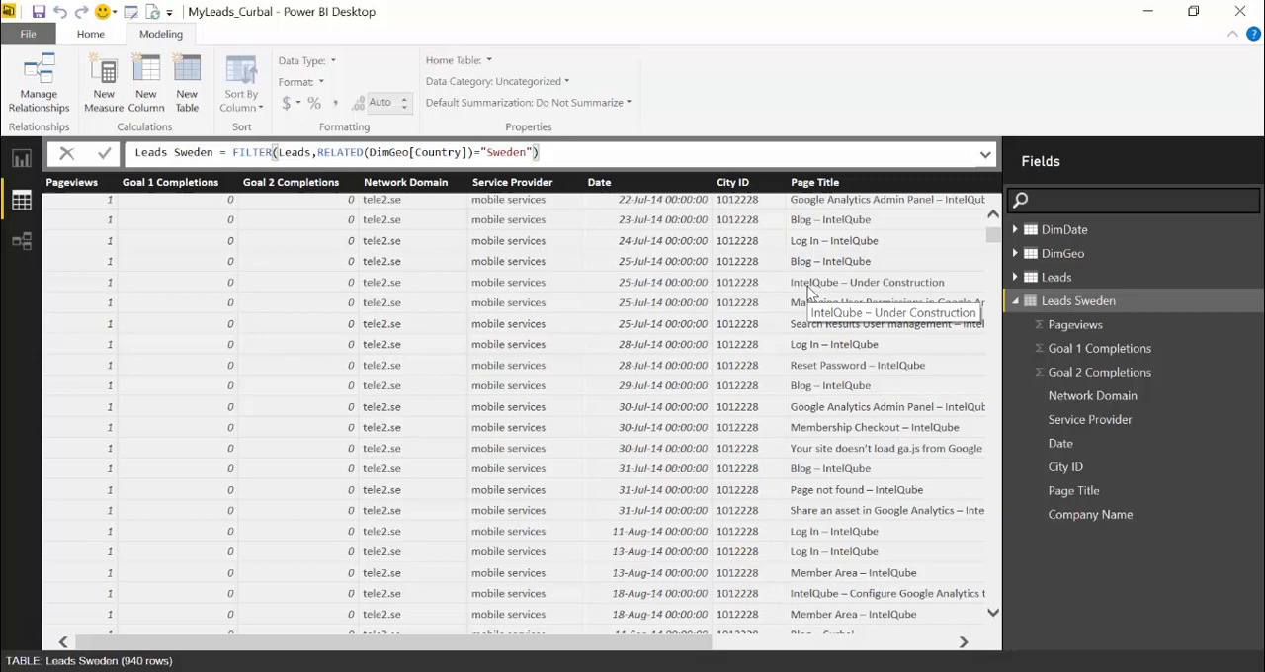
Step: Add && Leads[Network Domain]="tele2.se" to the filter, leaving 109 rows
{"action": "scroll", "scroll_direction": "up", "scroll_amount": 3}
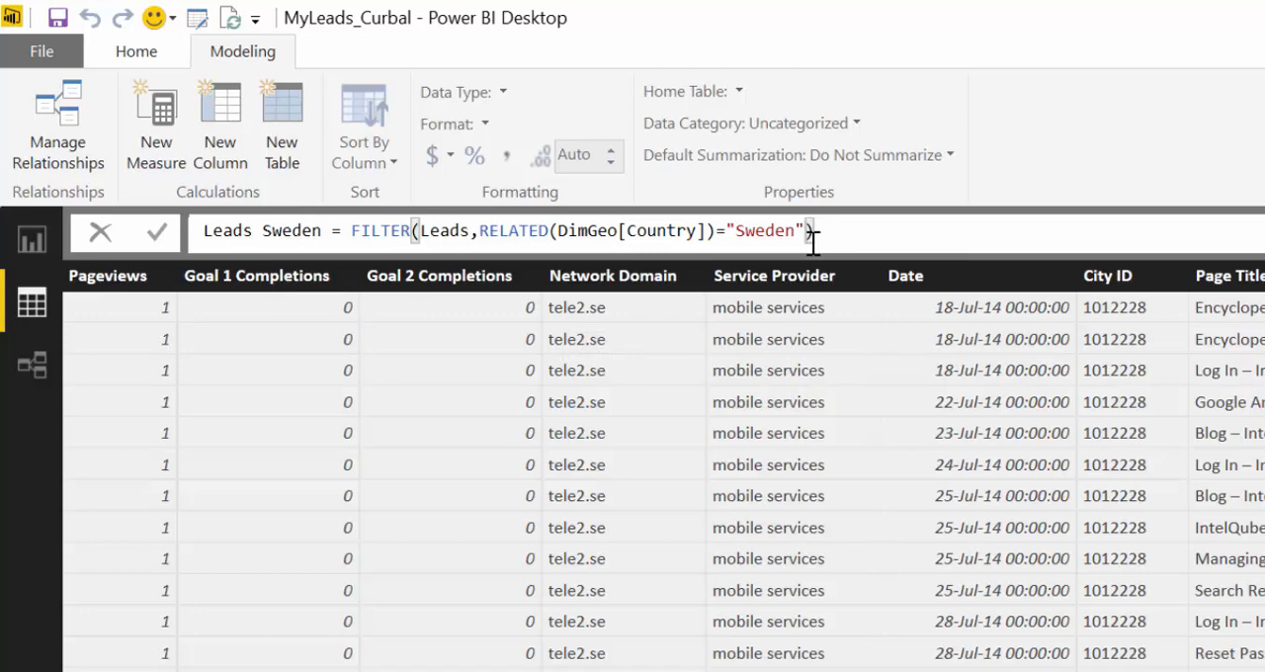
{"action": "type", "text": "&&"}
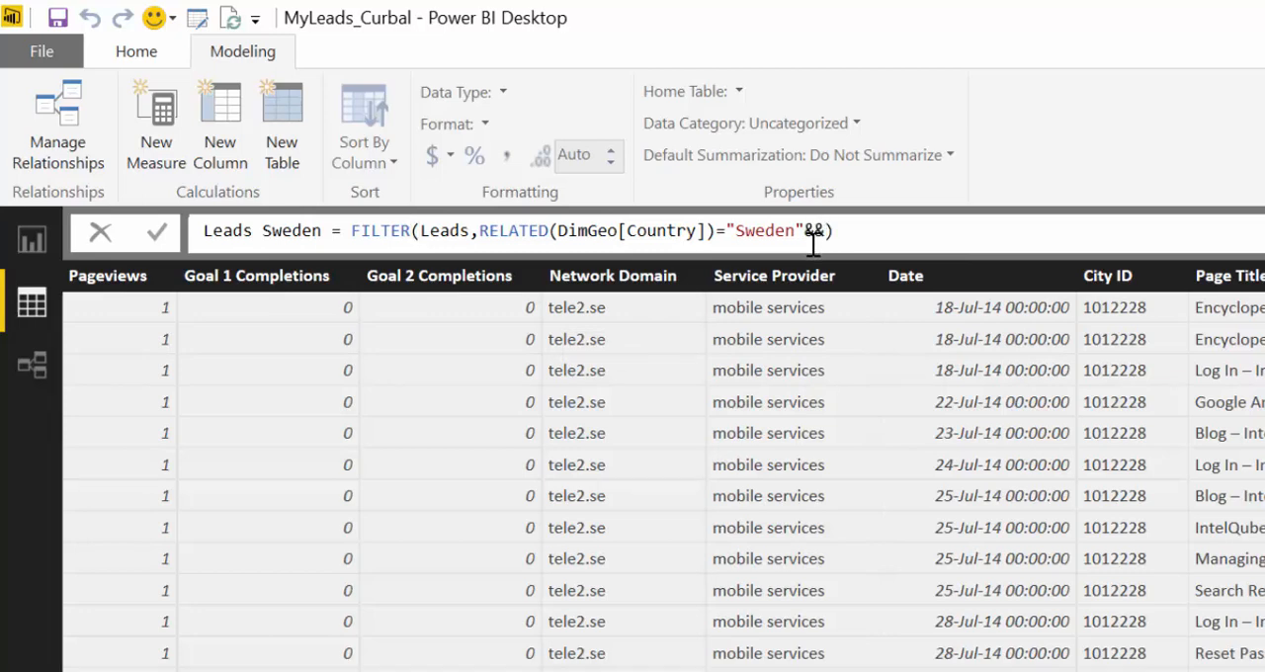
{"action": "type", "text": "net"}
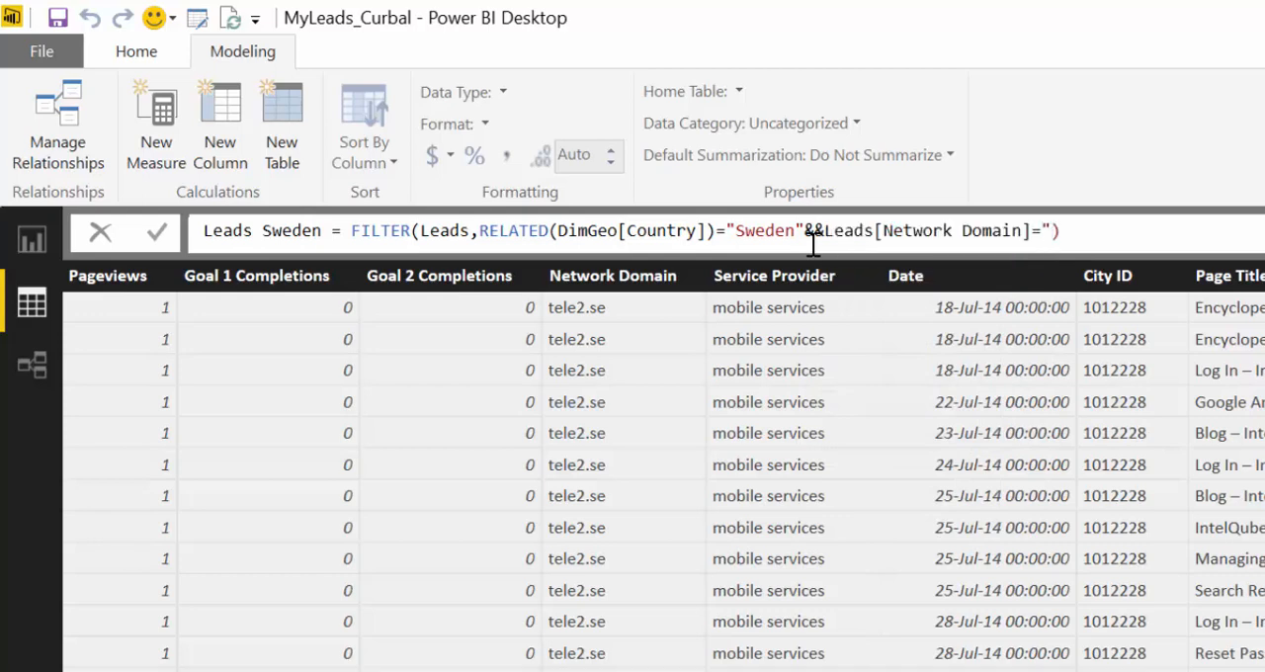
{"action": "type", "text": "tele2"}
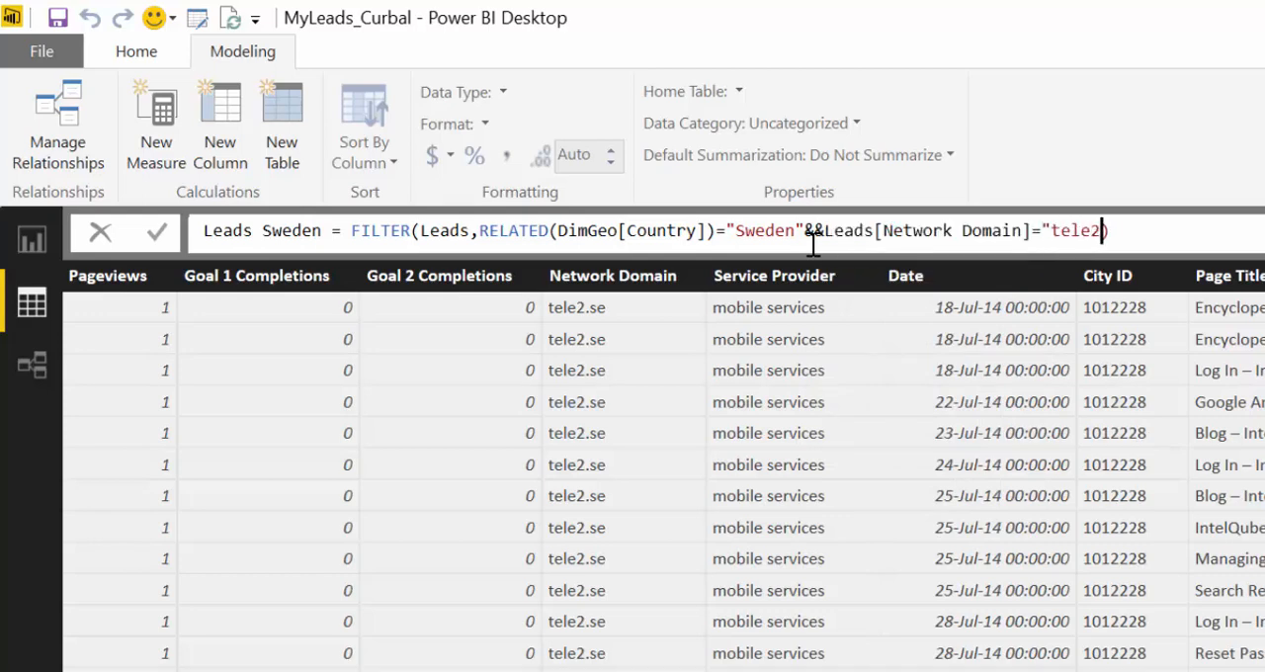
{"action": "type", "text": ".se\""}
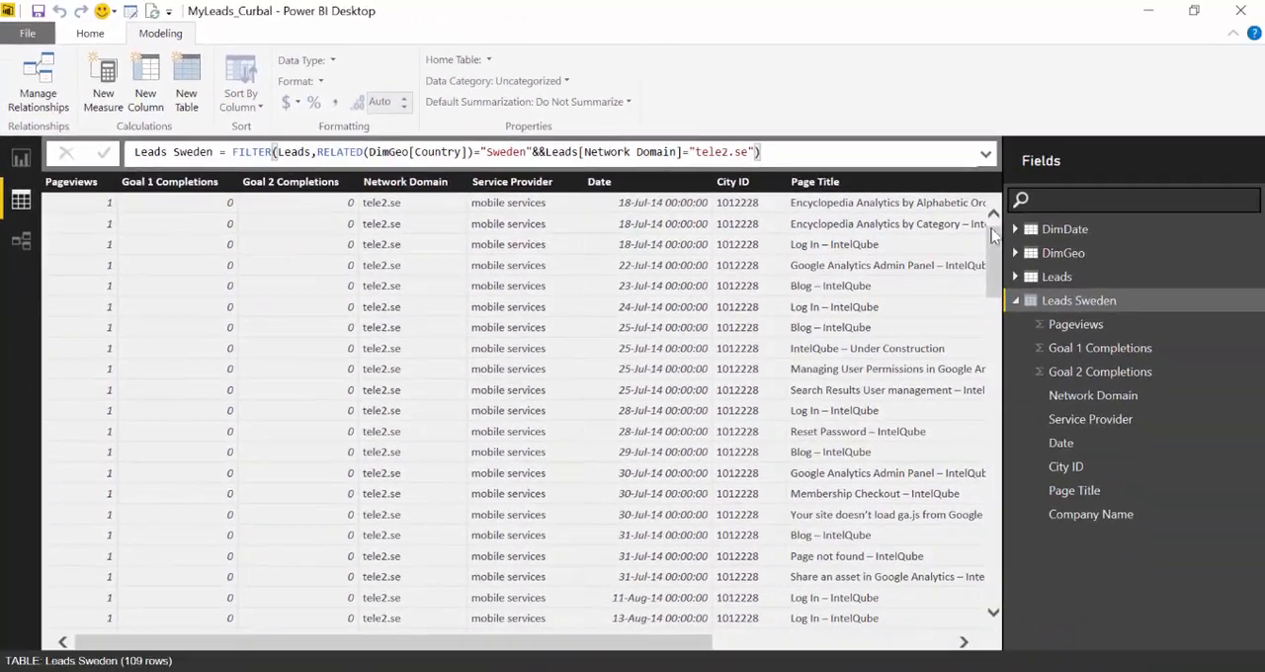
Step: Scroll through the 109 filtered rows before reverting to the country-only filter
{"action": "scroll", "scroll_direction": "down", "scroll_amount": 3}
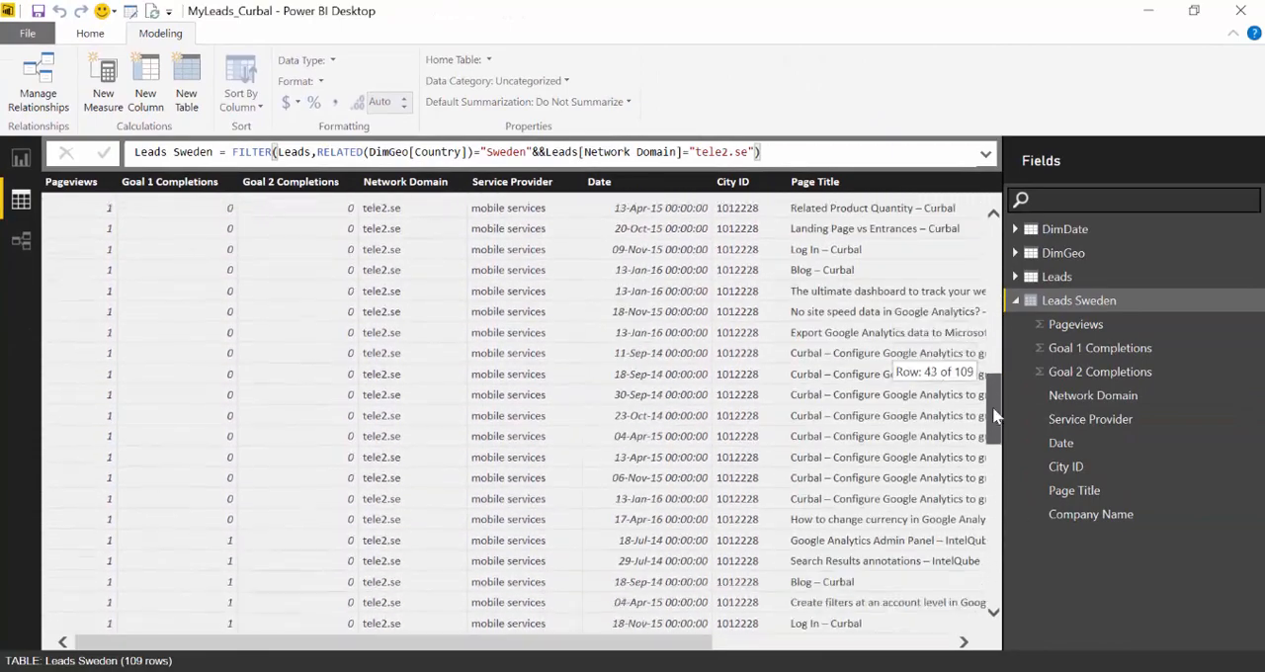
{"action": "scroll", "scroll_direction": "down", "scroll_amount": 3}
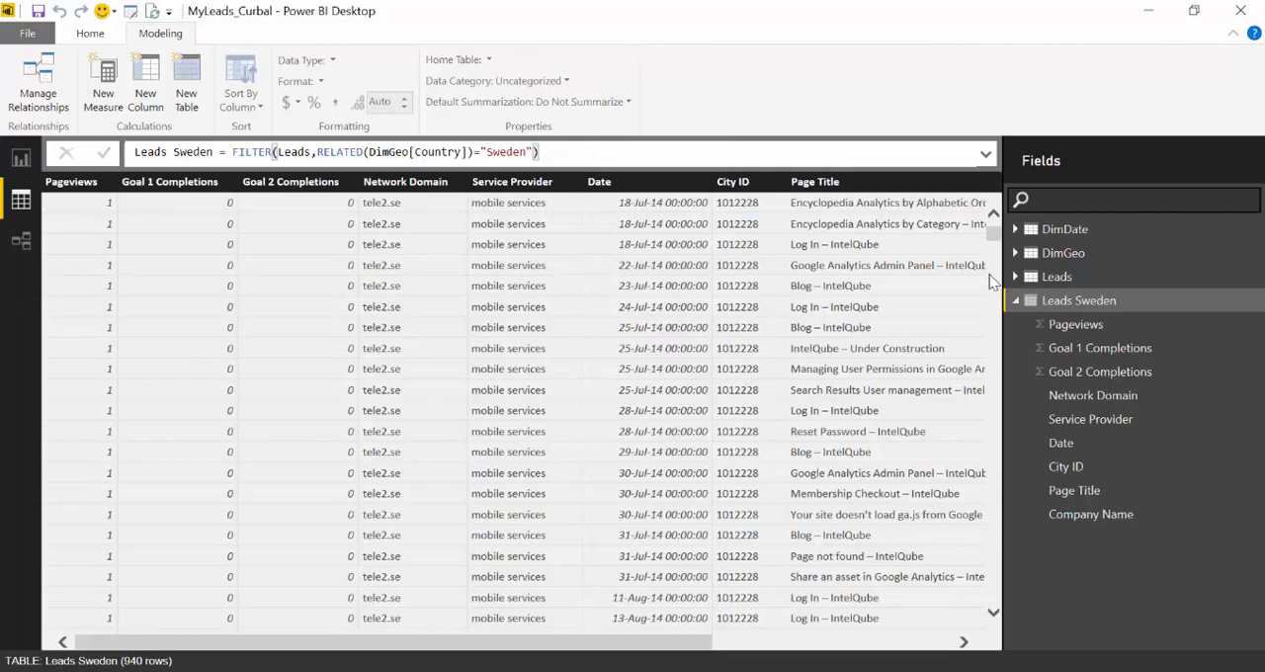
{"action": "scroll", "scroll_direction": "down", "scroll_amount": 3}
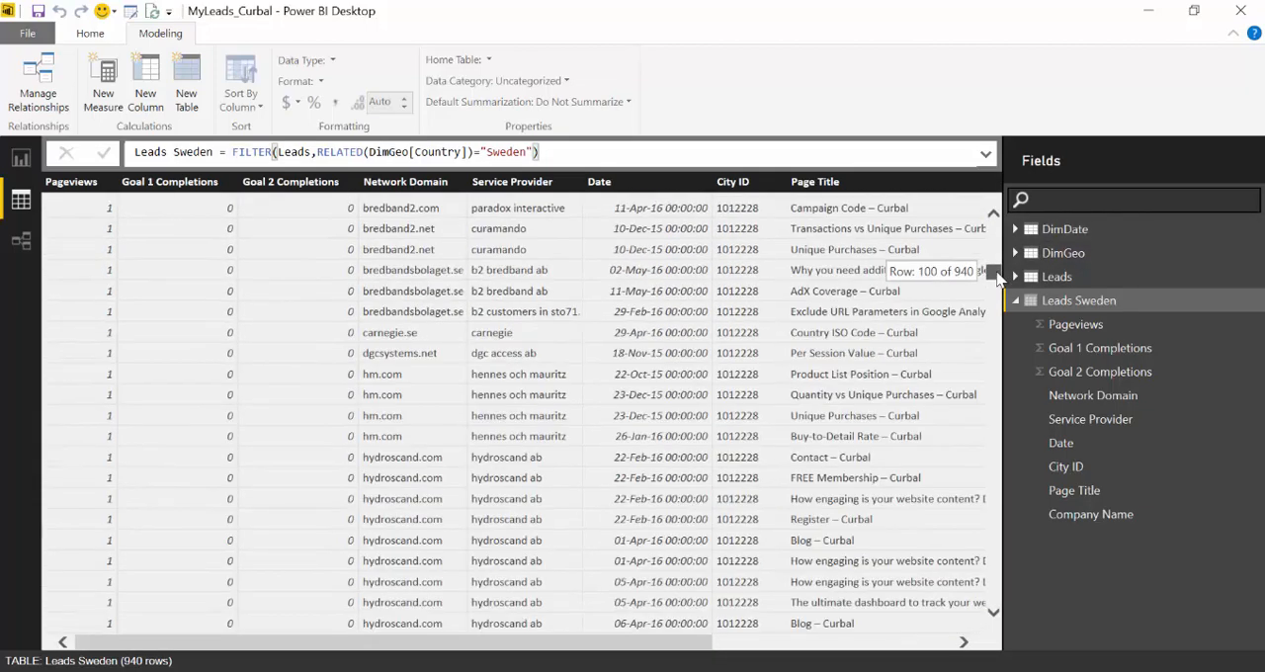
{"action": "scroll", "scroll_direction": "up", "scroll_amount": 3}
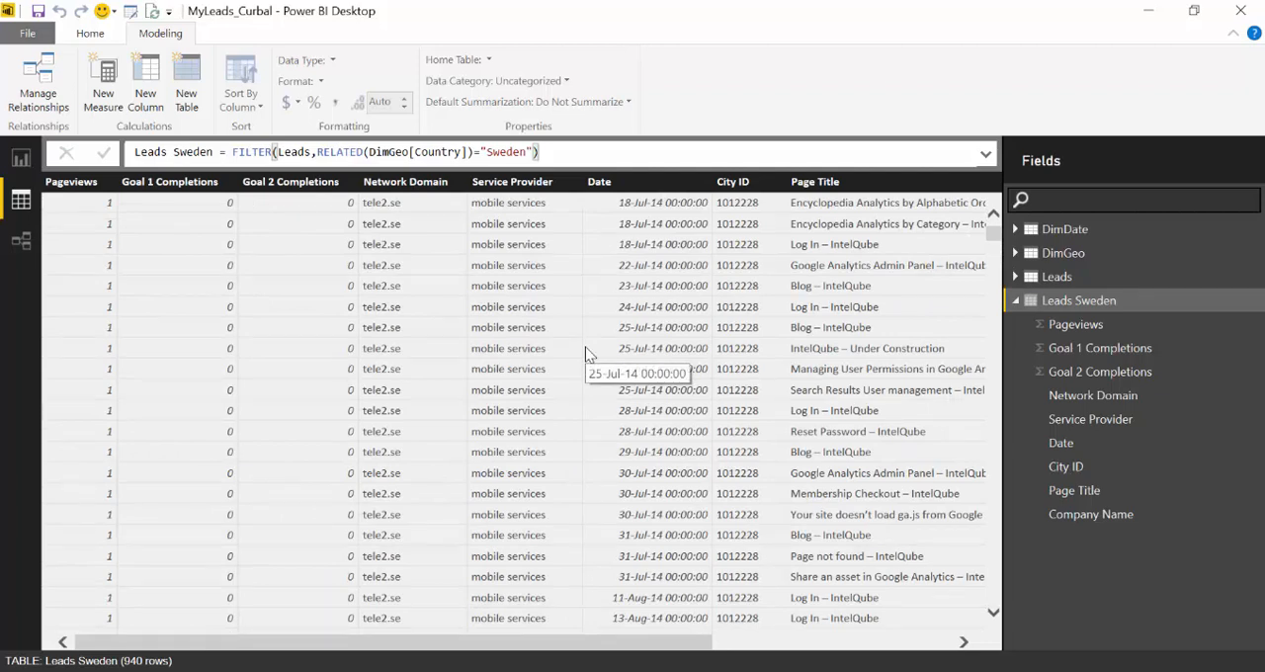
{"action": "mouse_move", "coordinate": [585, 348]}
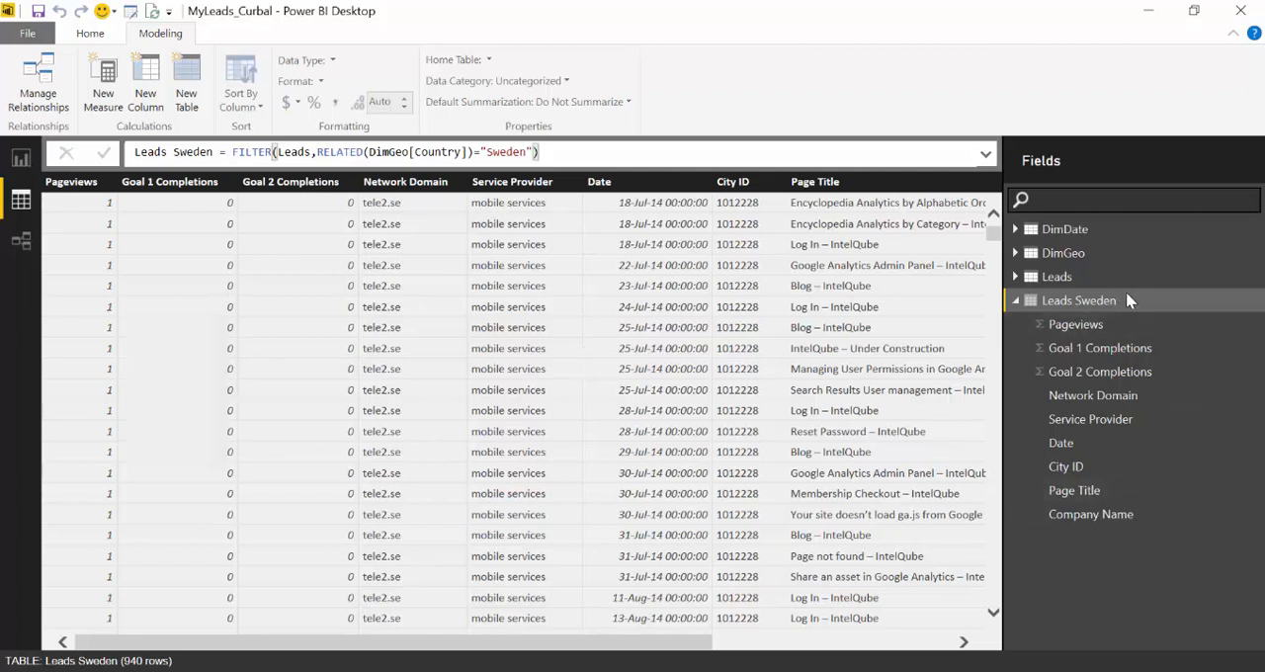
Step: In Report view duplicate Page 1 and select the content table visual on the copy
{"action": "left_click", "coordinate": [20, 158]}
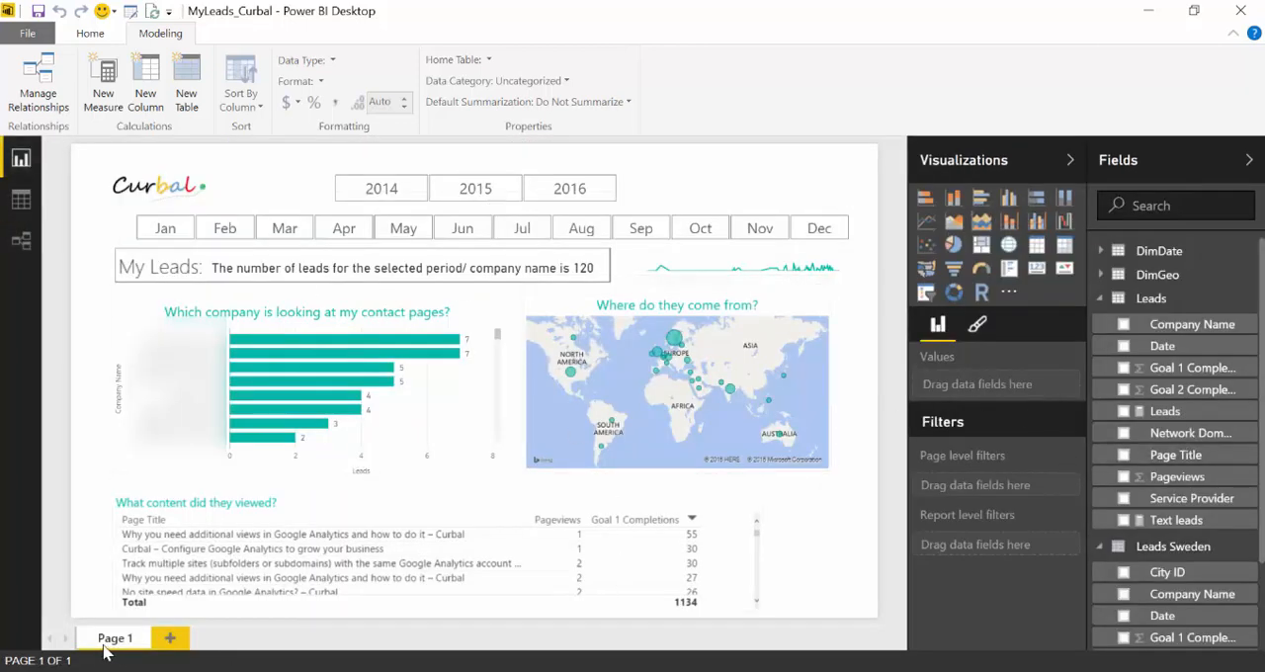
{"action": "right_click", "coordinate": [115, 637]}
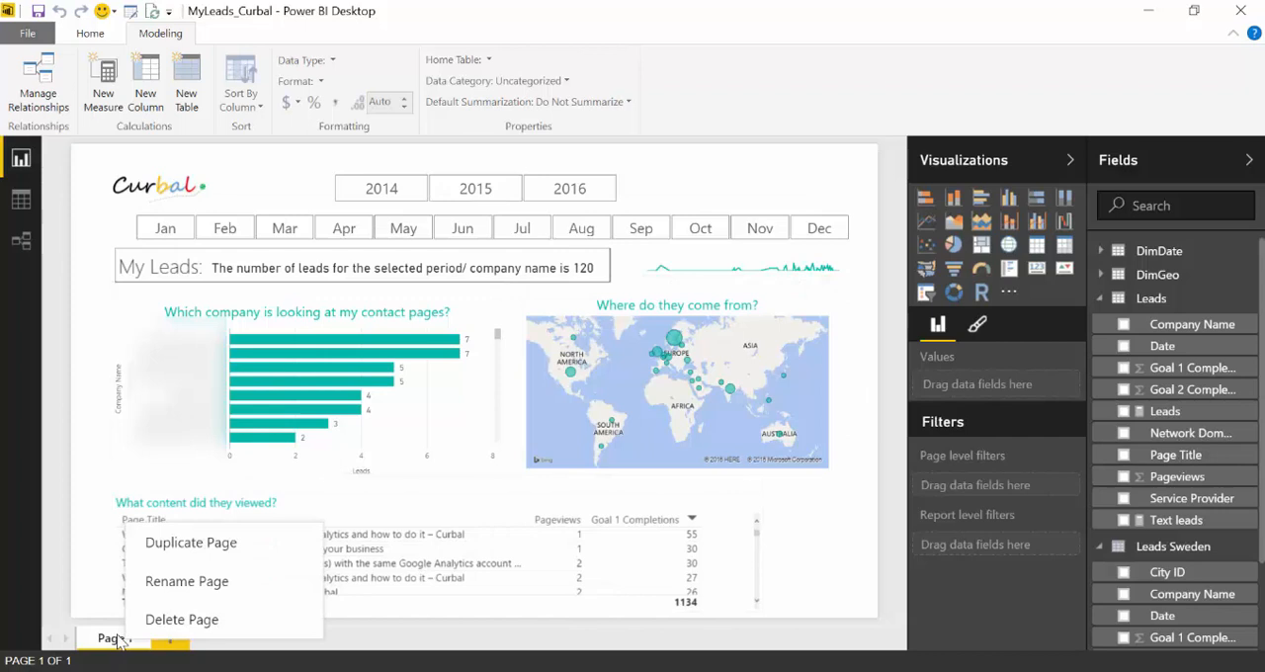
{"action": "left_click", "coordinate": [190, 541]}
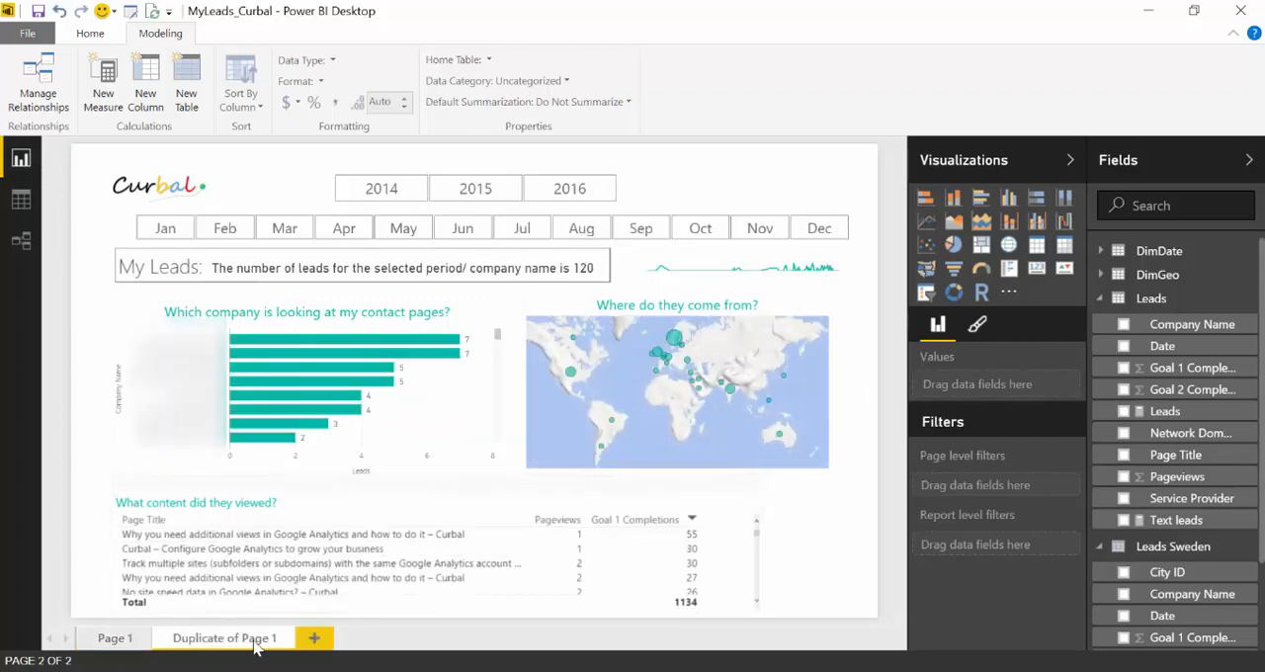
{"action": "scroll", "scroll_direction": "down", "scroll_amount": 3}
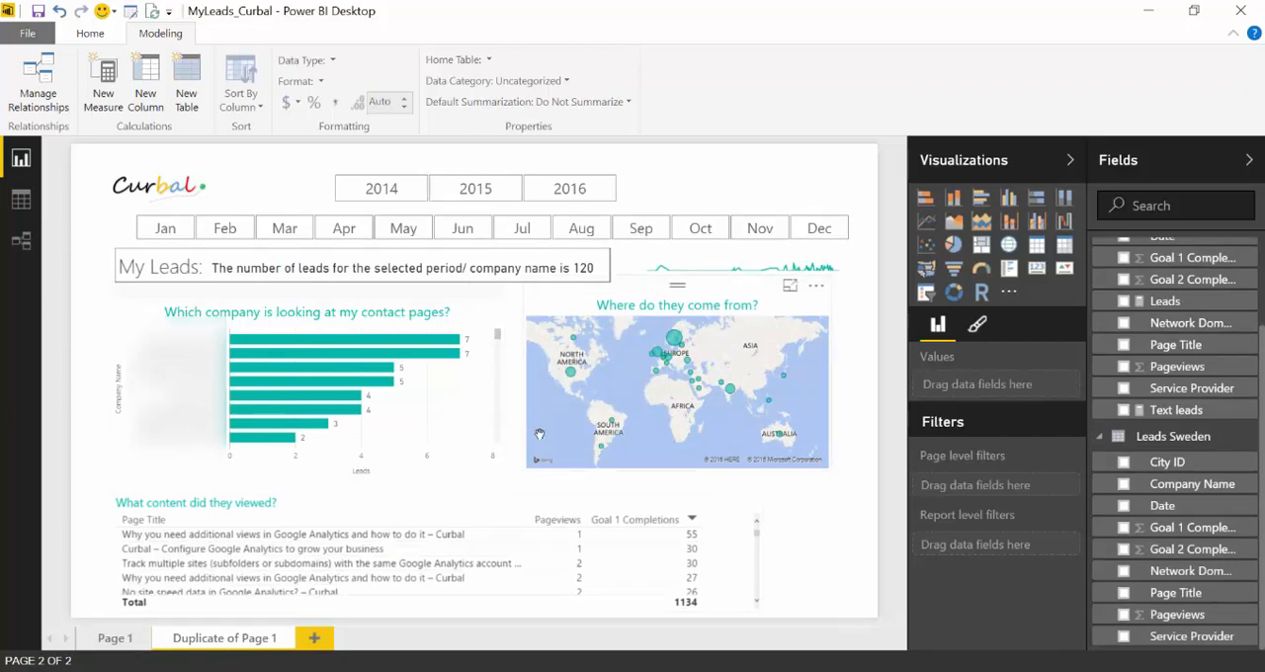
{"action": "left_click", "coordinate": [435, 550]}
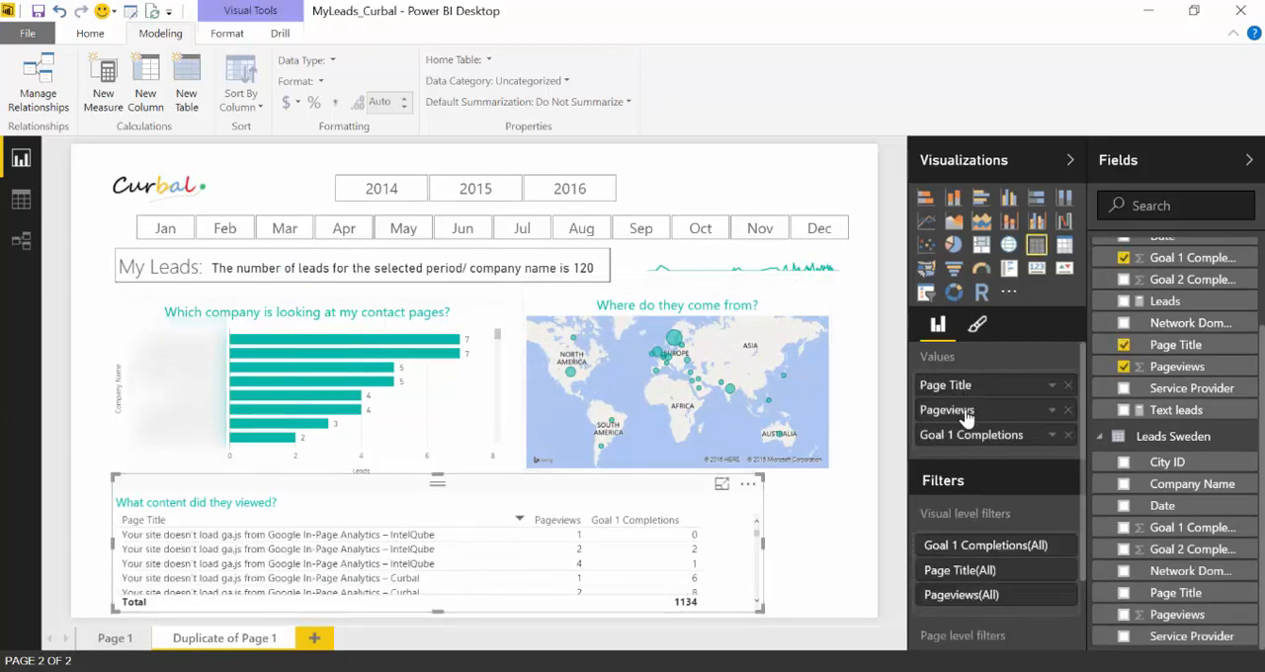
{"action": "mouse_move", "coordinate": [1186, 365]}
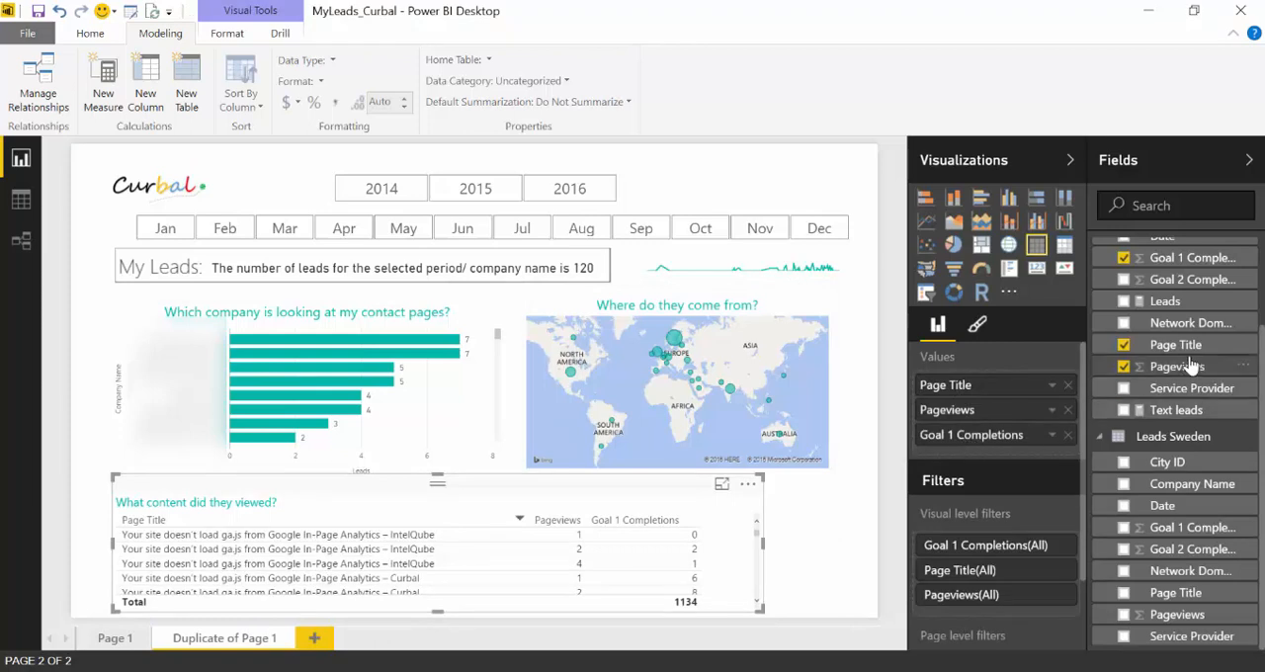